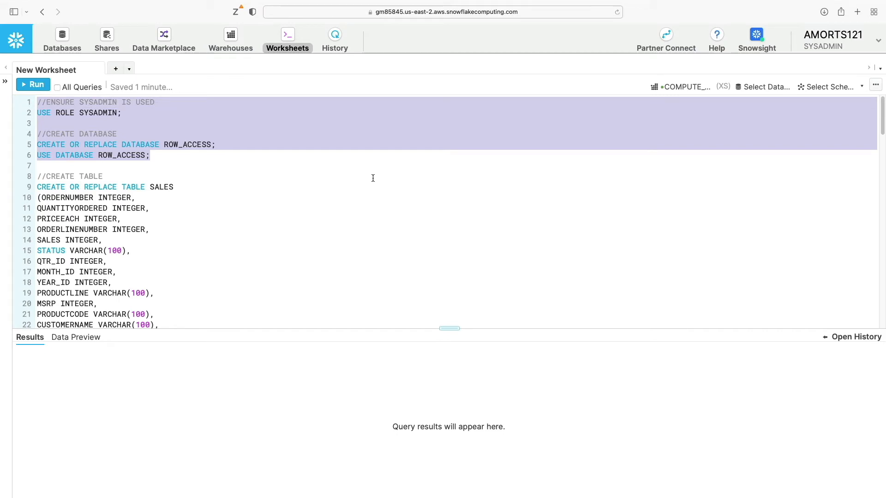
- Run the USE ROLE SYSADMIN and USE DATABASE ROW_ACCESS setup statements
{"action": "left_click", "coordinate": [32, 84]}
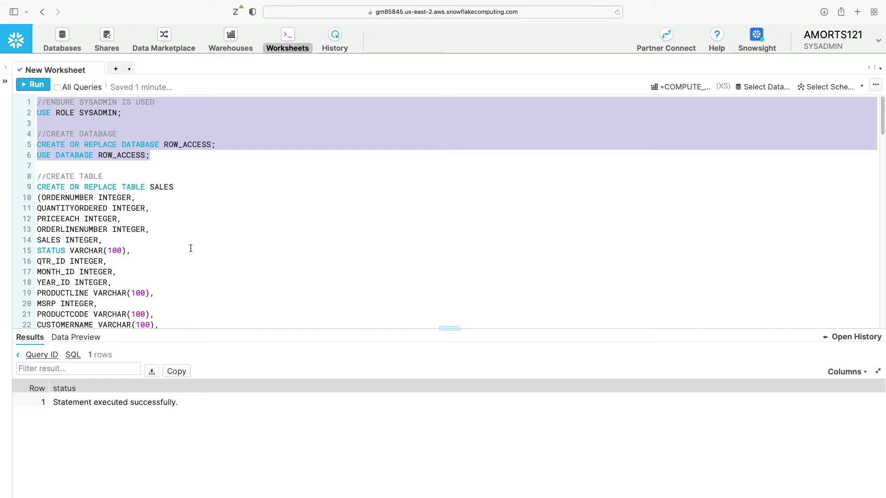
{"action": "left_click", "coordinate": [33, 85]}
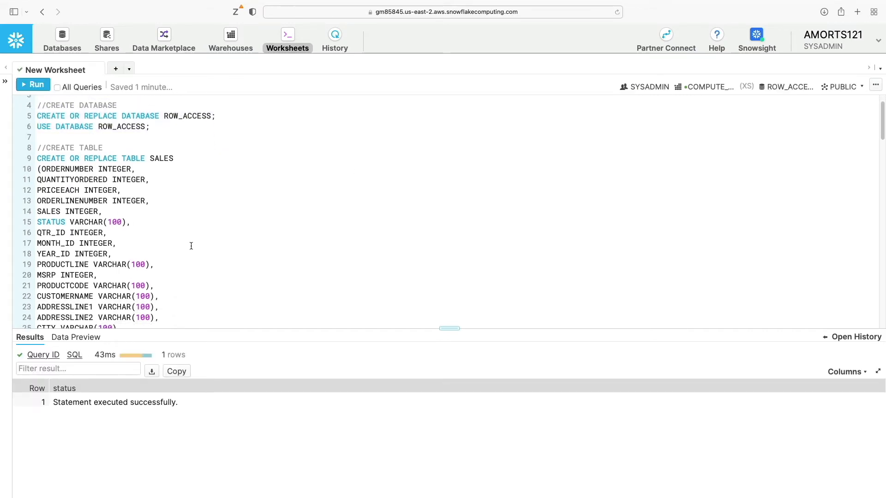
- Run the CREATE TABLE SALES statement to create the SALES table
{"action": "scroll", "scroll_direction": "down", "scroll_amount": 3}
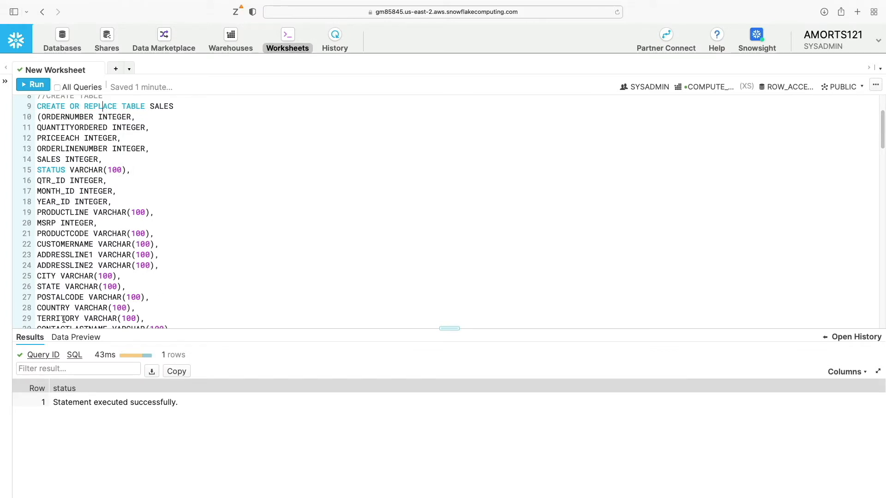
{"action": "scroll", "scroll_direction": "down", "scroll_amount": 3}
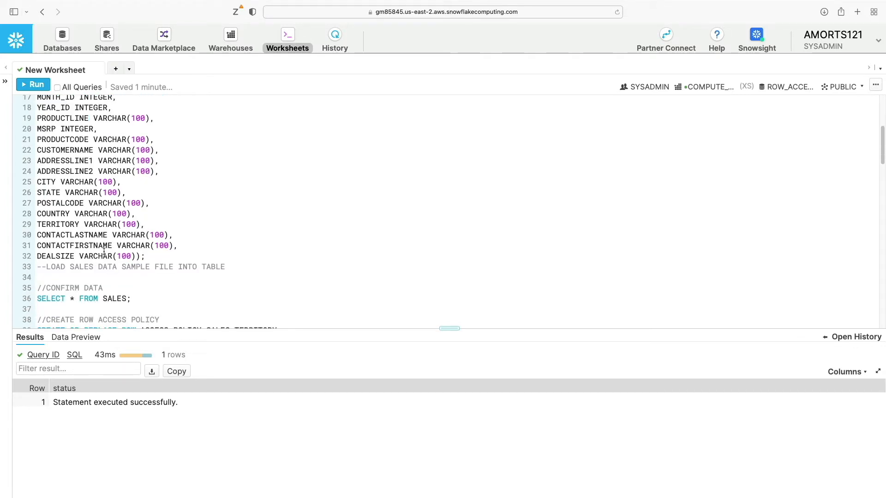
{"action": "left_click", "coordinate": [32, 84]}
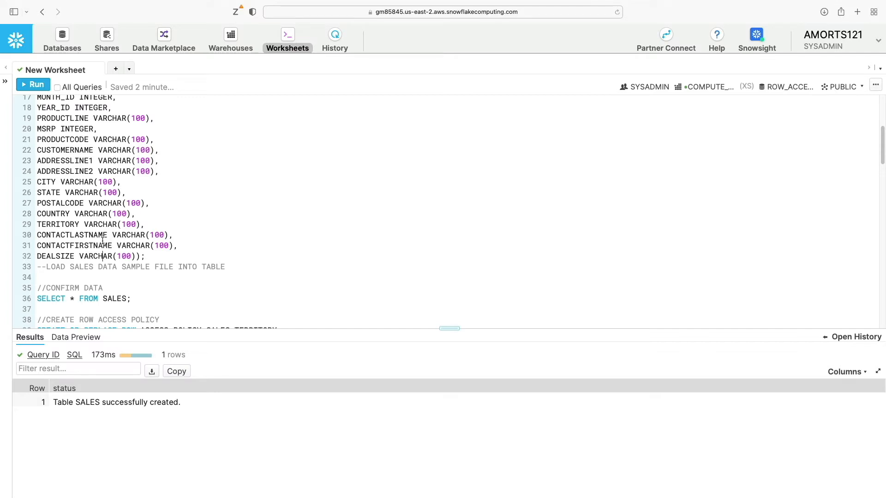
{"action": "mouse_move", "coordinate": [87, 187]}
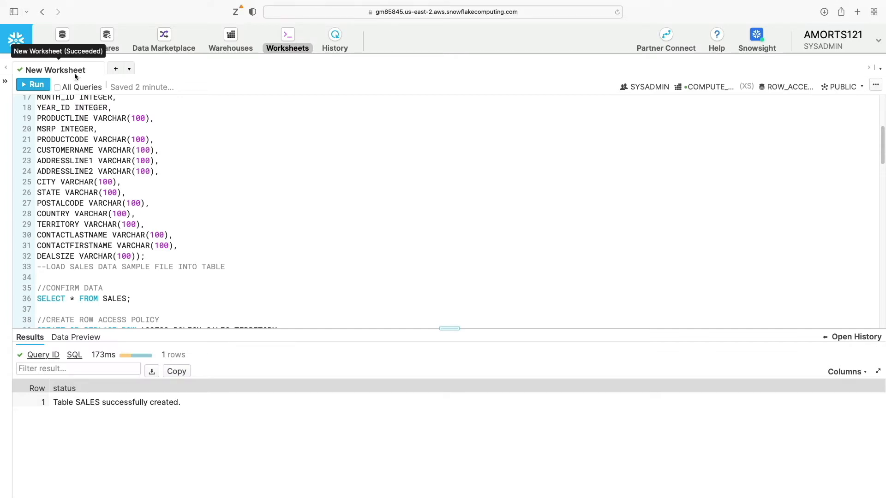
- Start Load Data on the ROW_ACCESS SALES table using the COMPUTE_WH warehouse
{"action": "left_click", "coordinate": [62, 34]}
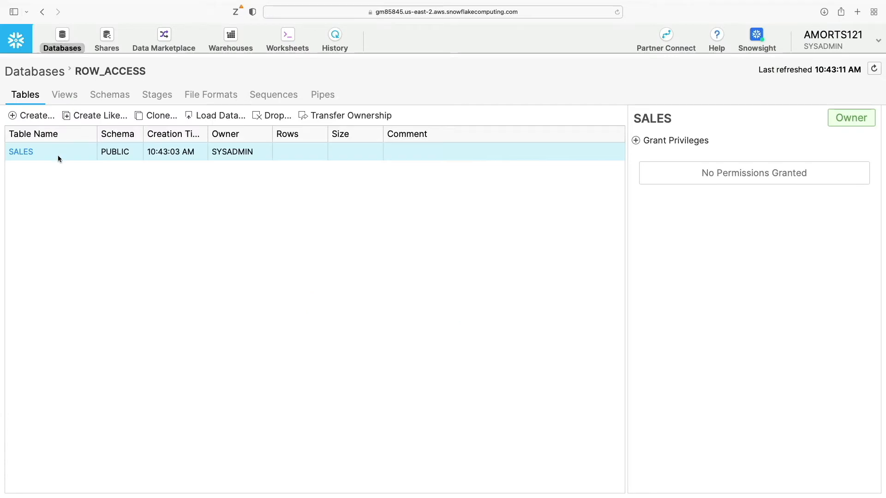
{"action": "mouse_move", "coordinate": [22, 154]}
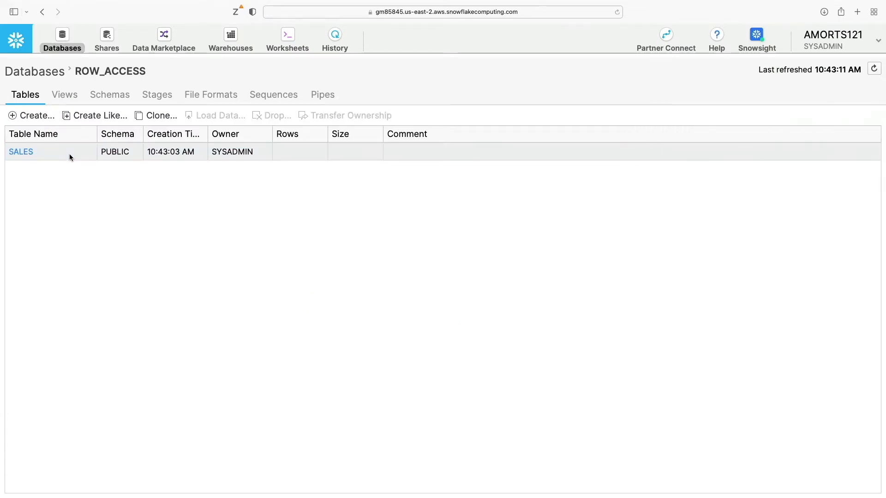
{"action": "left_click", "coordinate": [220, 116]}
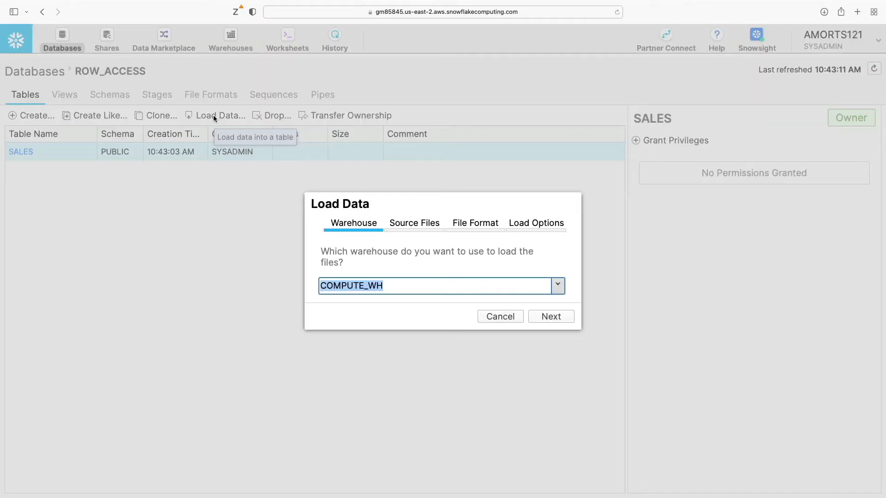
{"action": "left_click", "coordinate": [550, 315]}
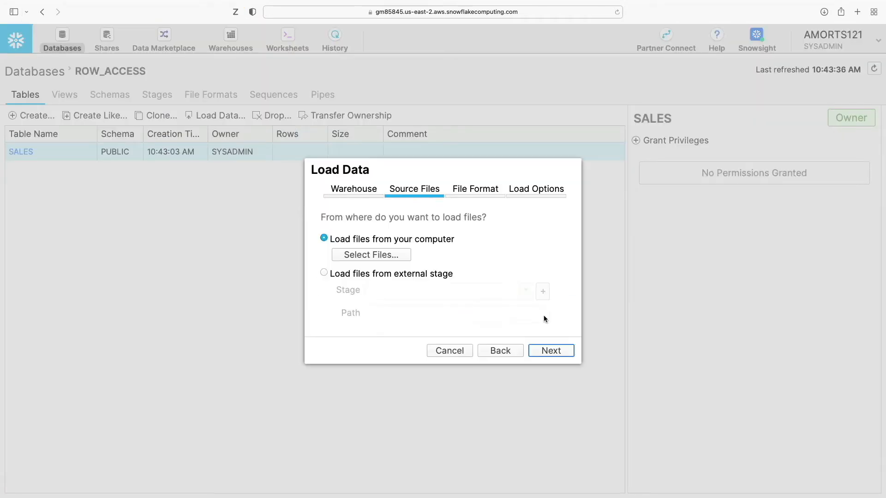
- Upload sales_data_sample.csv from the computer as the source file and reach the file format step
{"action": "left_click", "coordinate": [371, 254]}
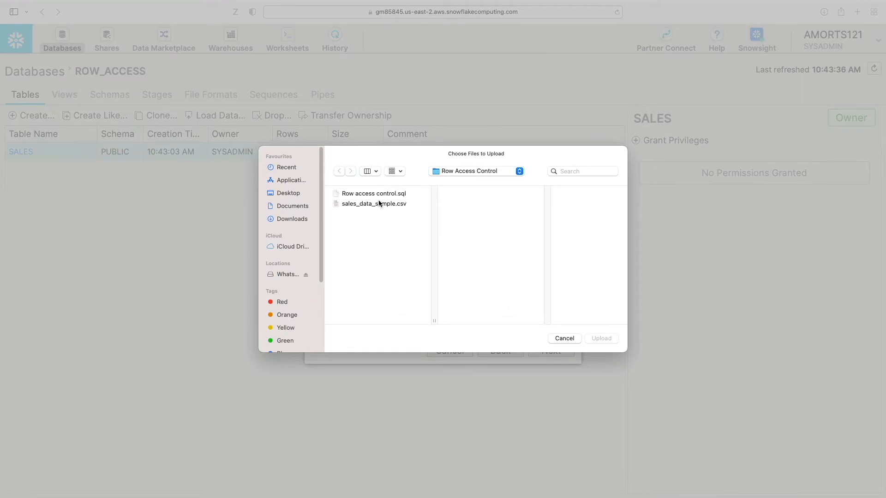
{"action": "left_click", "coordinate": [374, 203]}
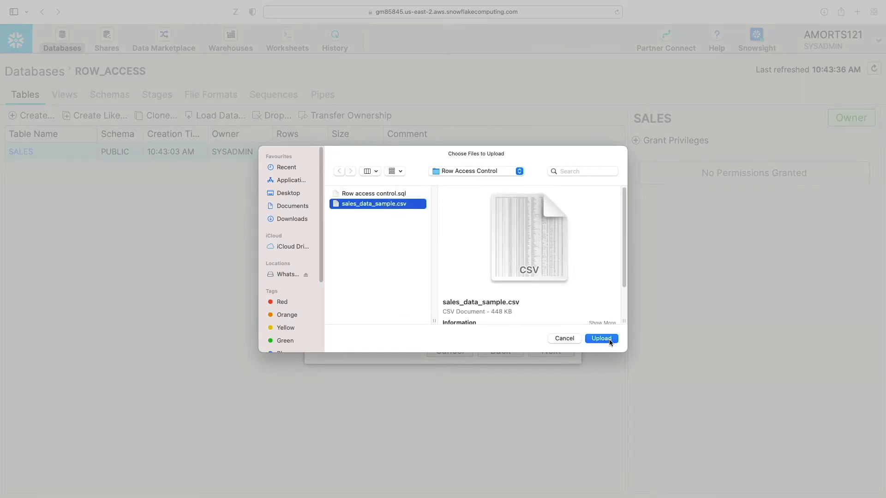
{"action": "left_click", "coordinate": [601, 339]}
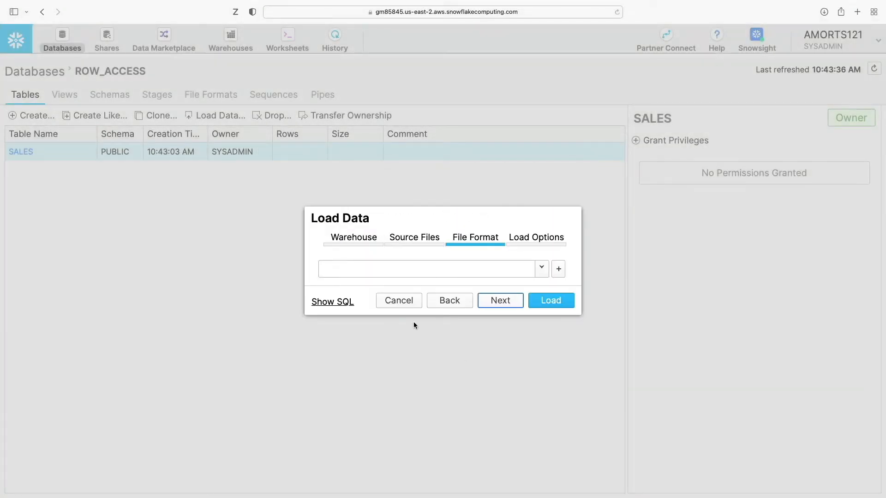
{"action": "left_click", "coordinate": [429, 268]}
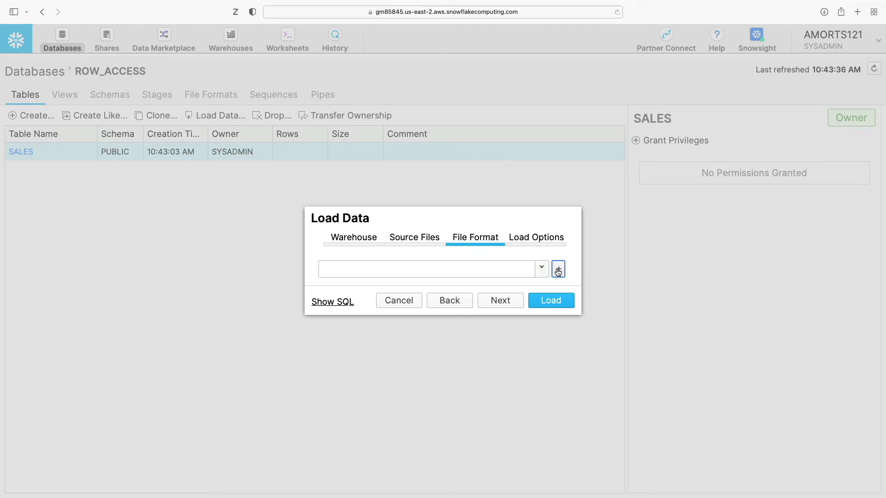
- Create file format FF_CSV skipping 1 header line and load all 2823 CSV rows into SALES
{"action": "left_click", "coordinate": [558, 268]}
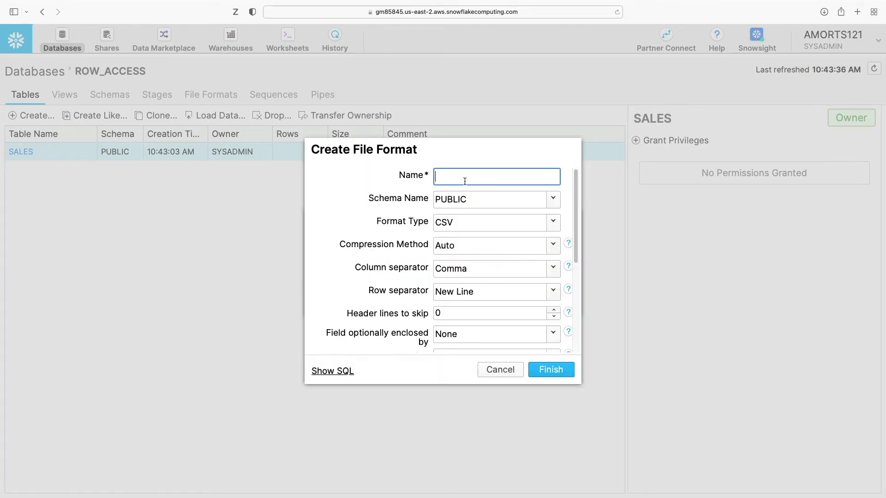
{"action": "type", "text": "FF_CSV"}
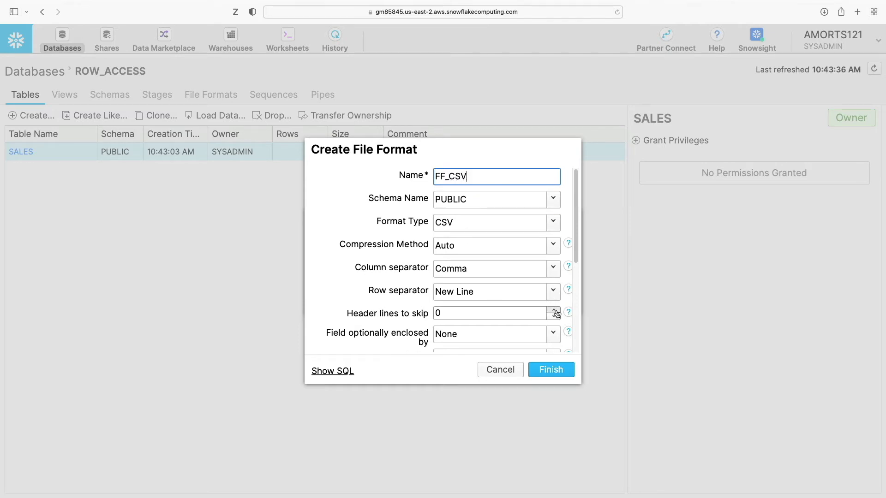
{"action": "left_click", "coordinate": [554, 310]}
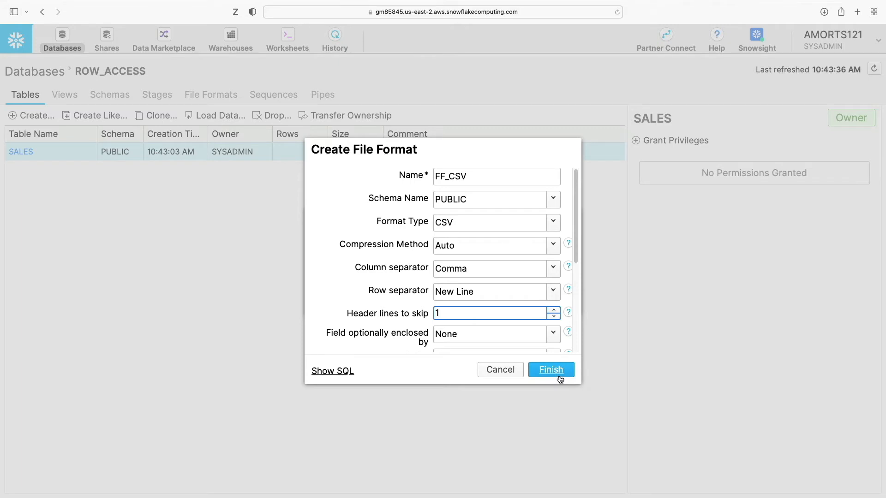
{"action": "left_click", "coordinate": [550, 370]}
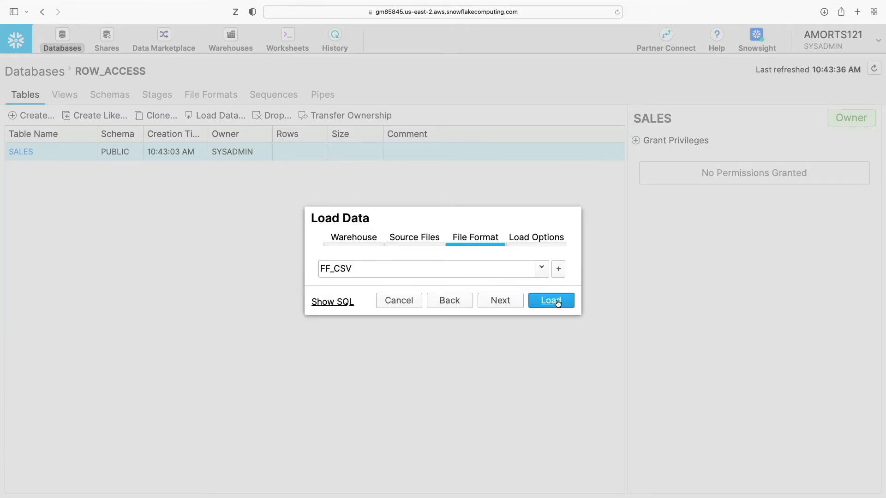
{"action": "left_click", "coordinate": [551, 299]}
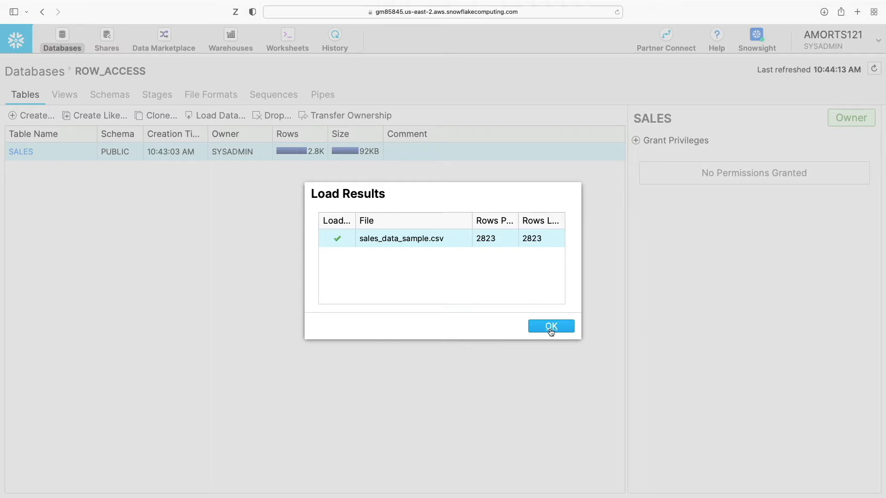
- Return to the worksheet and run SELECT * FROM SALES to see the 2,823 loaded rows
{"action": "left_click", "coordinate": [551, 326]}
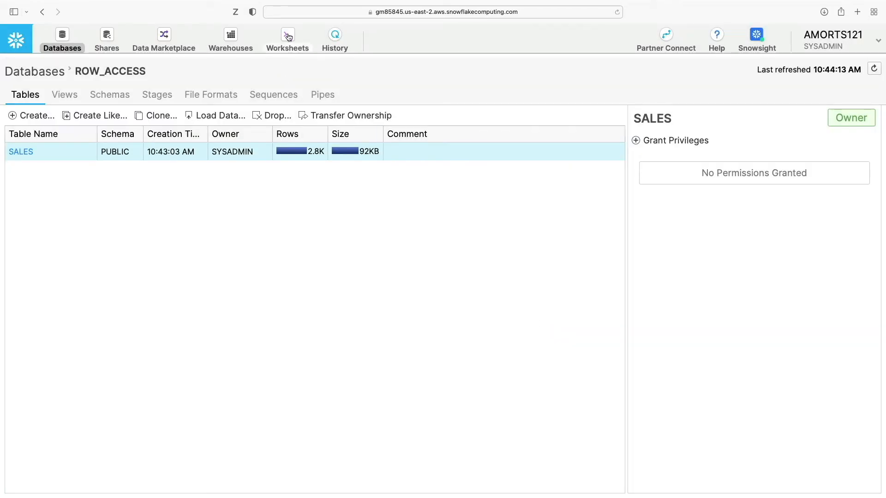
{"action": "left_click", "coordinate": [288, 40]}
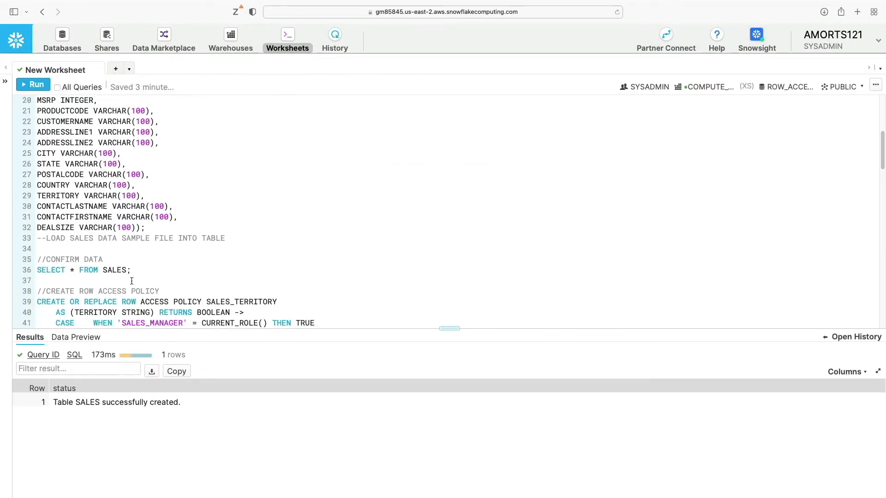
{"action": "left_click", "coordinate": [32, 84]}
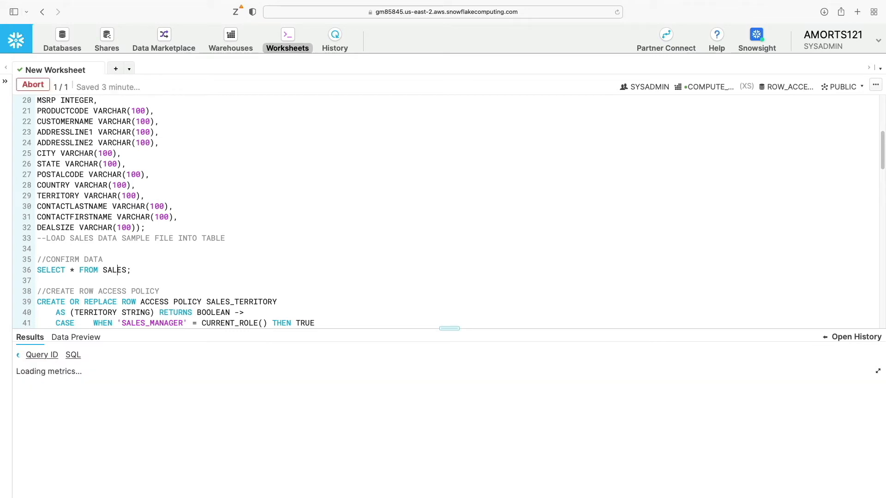
{"action": "left_click", "coordinate": [33, 87]}
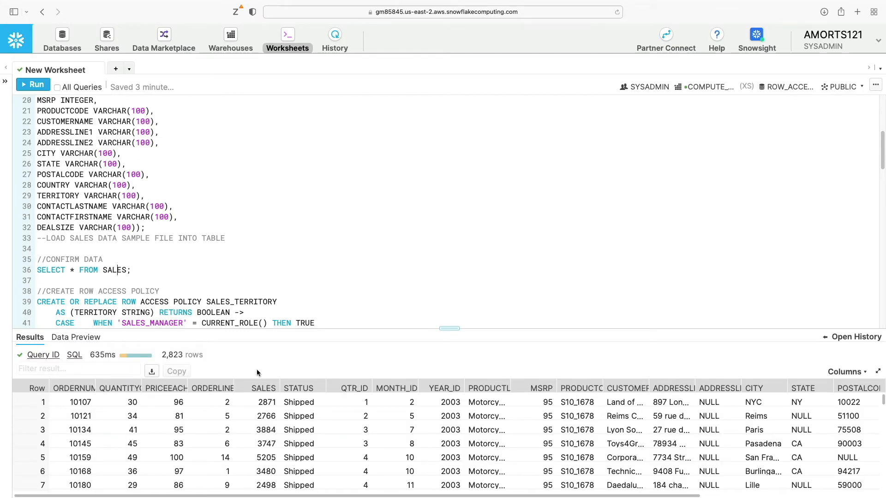
{"action": "mouse_move", "coordinate": [517, 412]}
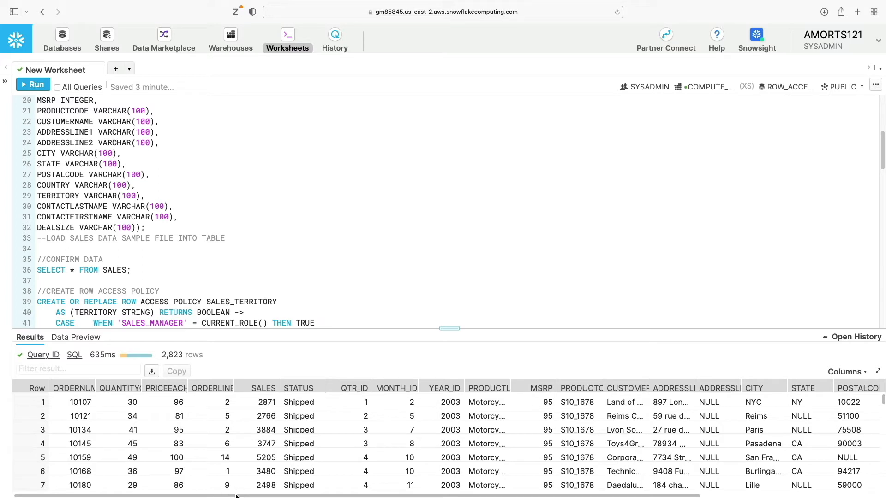
- Review the TERRITORY values in the results, then move to the CREATE ROW ACCESS POLICY statement
{"action": "scroll", "scroll_direction": "right", "scroll_amount": 3}
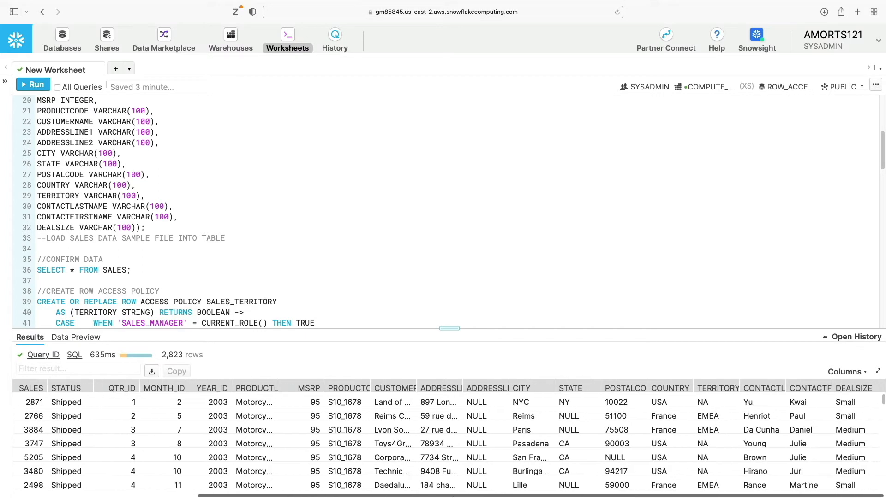
{"action": "mouse_move", "coordinate": [722, 417]}
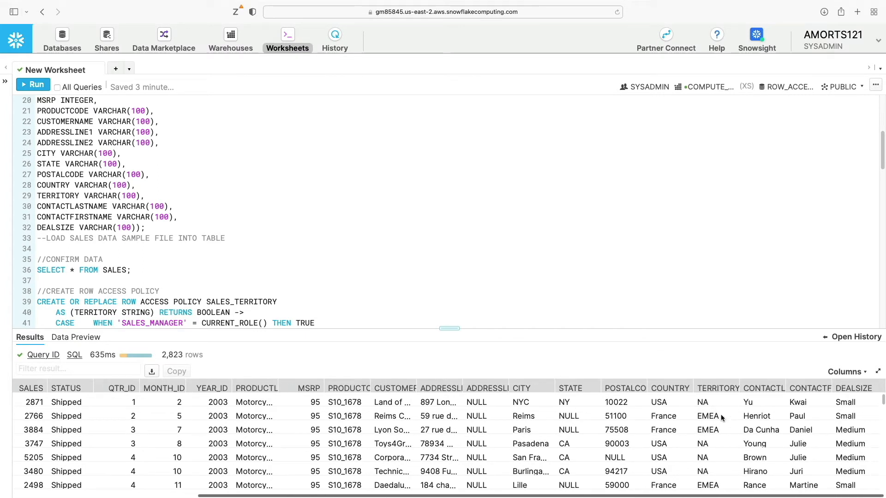
{"action": "mouse_move", "coordinate": [705, 403]}
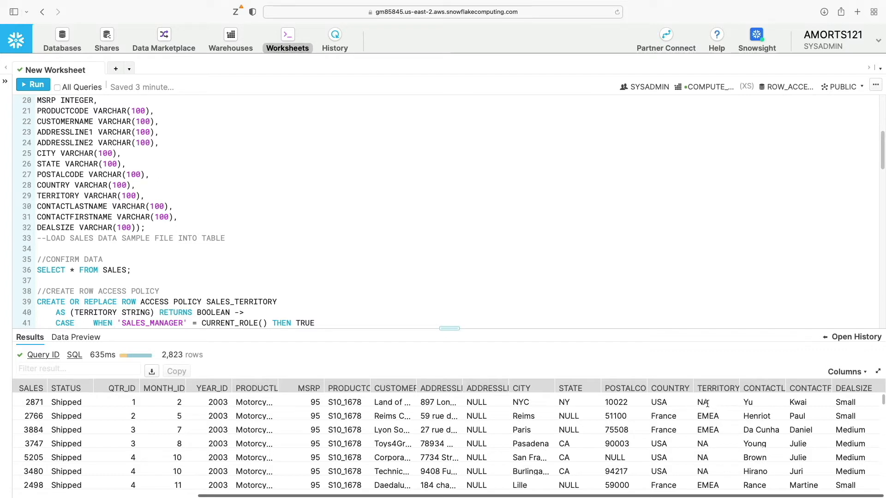
{"action": "mouse_move", "coordinate": [725, 419]}
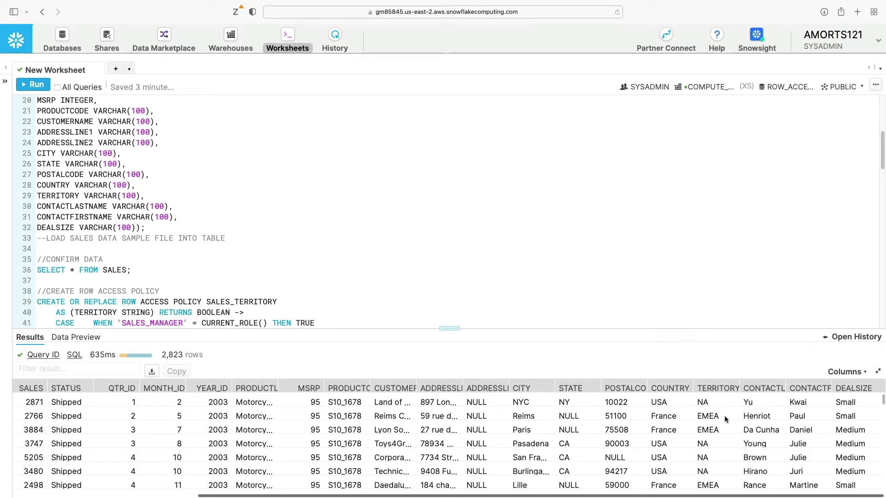
{"action": "scroll", "scroll_direction": "down", "scroll_amount": 3}
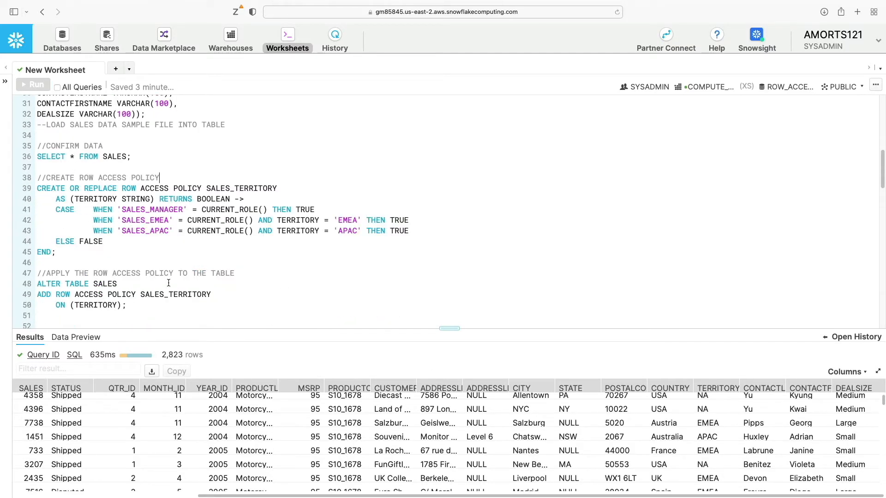
{"action": "scroll", "scroll_direction": "up", "scroll_amount": 3}
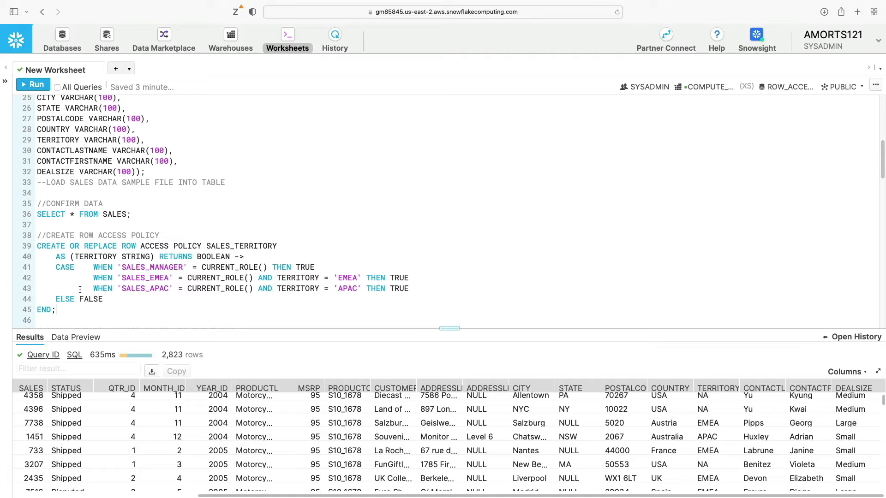
{"action": "mouse_move", "coordinate": [295, 249]}
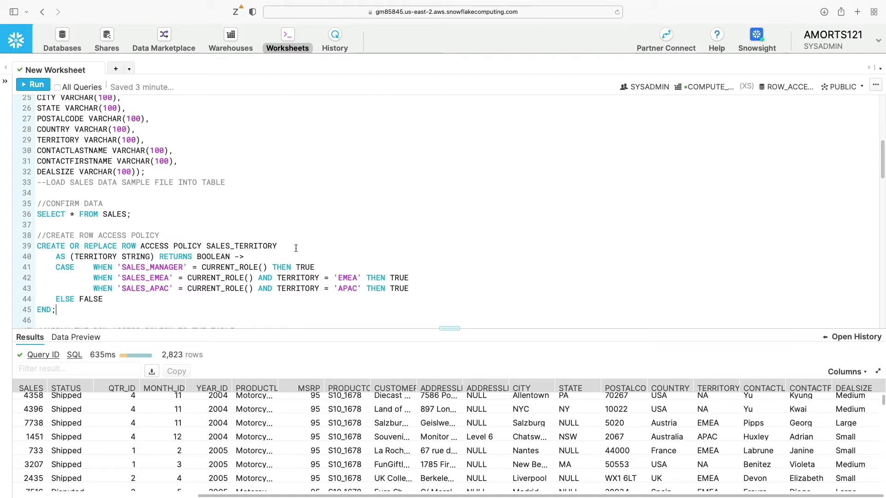
{"action": "mouse_move", "coordinate": [324, 250]}
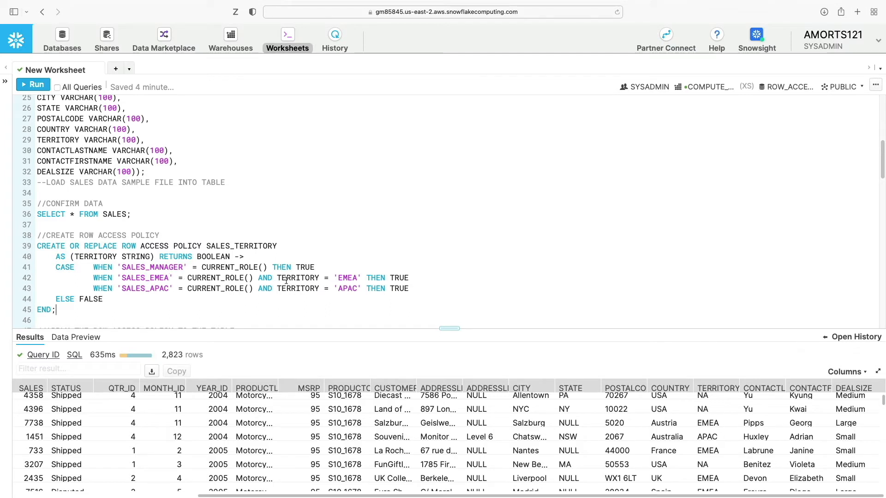
{"action": "double_click", "coordinate": [346, 278]}
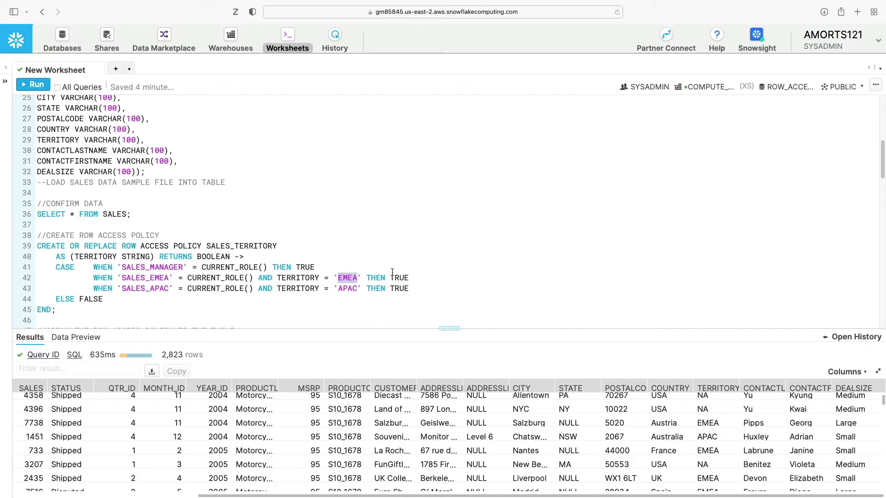
{"action": "mouse_move", "coordinate": [345, 293]}
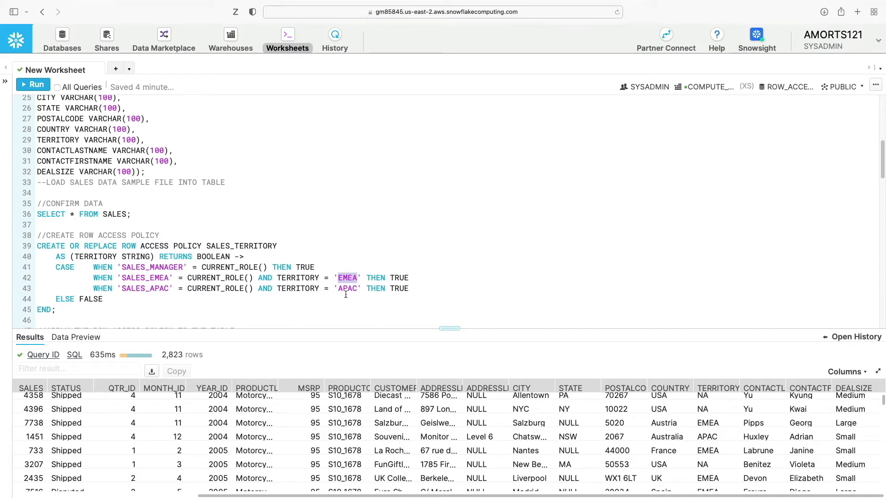
{"action": "left_click", "coordinate": [104, 299]}
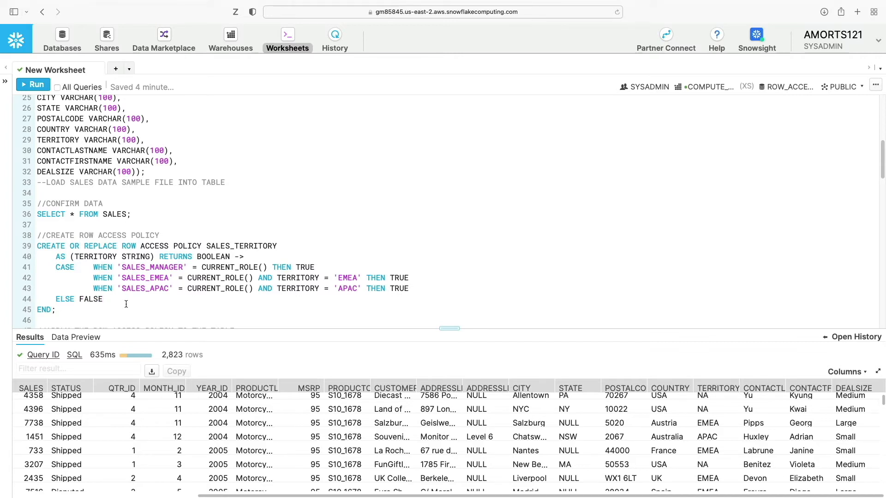
{"action": "left_click", "coordinate": [103, 299]}
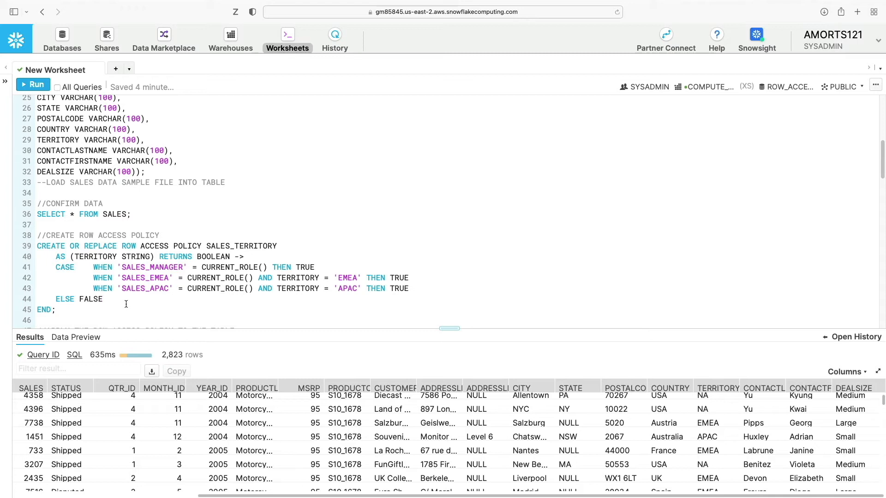
- Run the CREATE ROW ACCESS POLICY SALES_TERRITORY statement
{"action": "left_click", "coordinate": [33, 84]}
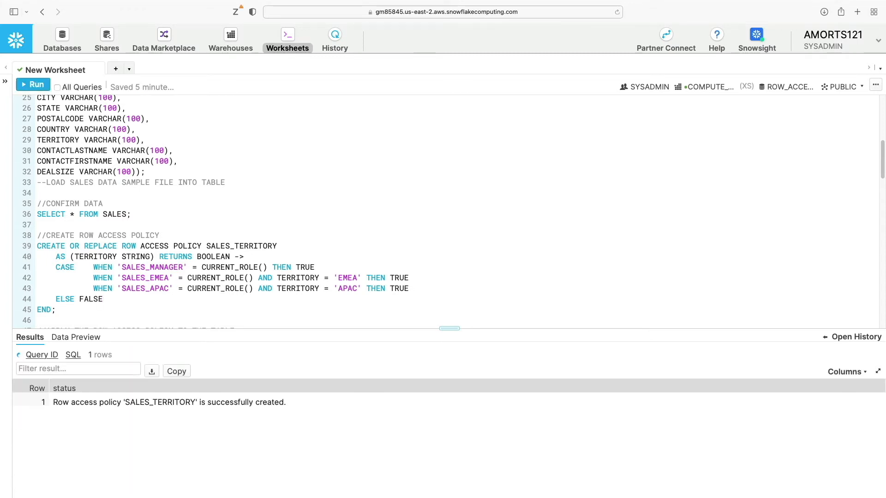
{"action": "scroll", "scroll_direction": "down", "scroll_amount": 3}
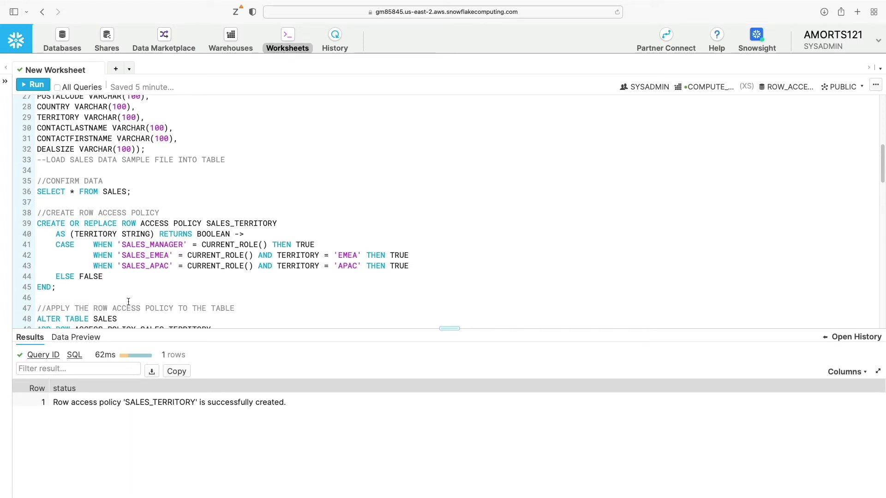
{"action": "scroll", "scroll_direction": "down", "scroll_amount": 3}
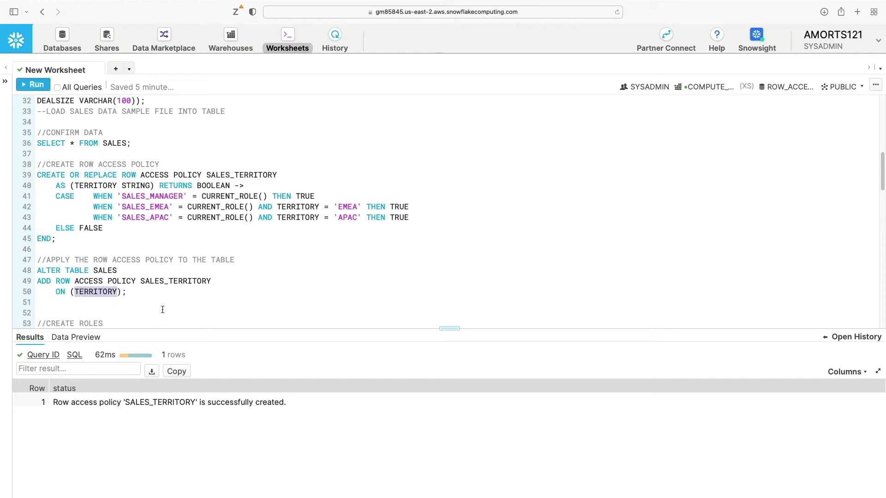
- Run ALTER TABLE to add the SALES_TERRITORY policy on the SALES TERRITORY column
{"action": "left_click", "coordinate": [126, 292]}
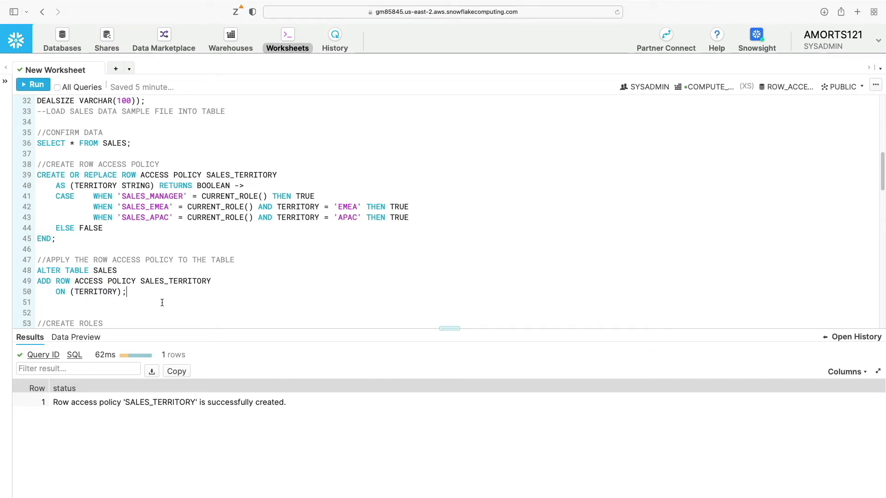
{"action": "left_click", "coordinate": [32, 84]}
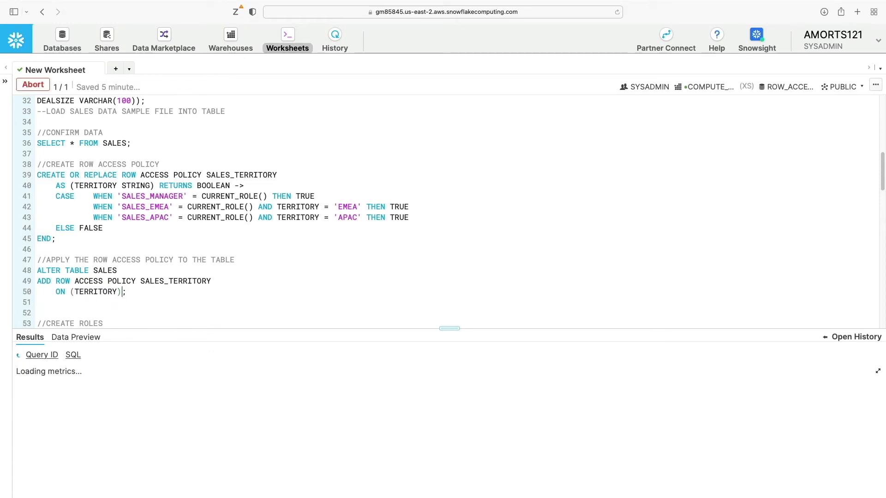
{"action": "left_click", "coordinate": [32, 84]}
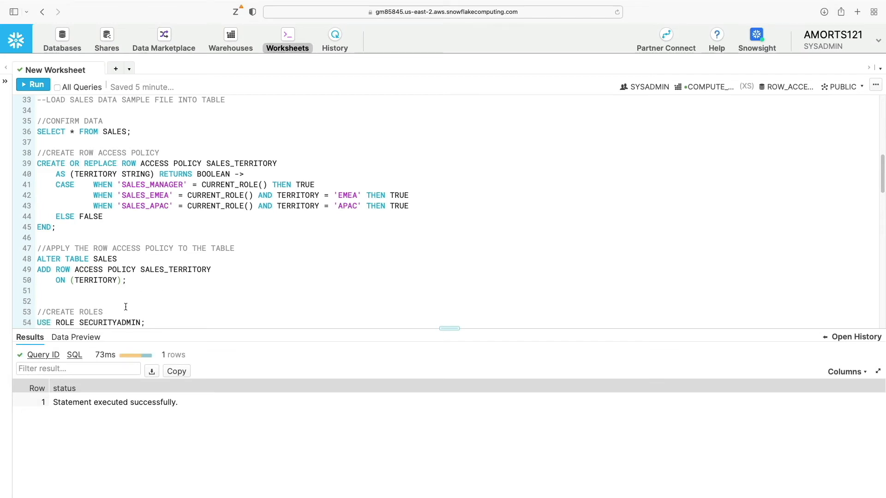
{"action": "scroll", "scroll_direction": "down", "scroll_amount": 3}
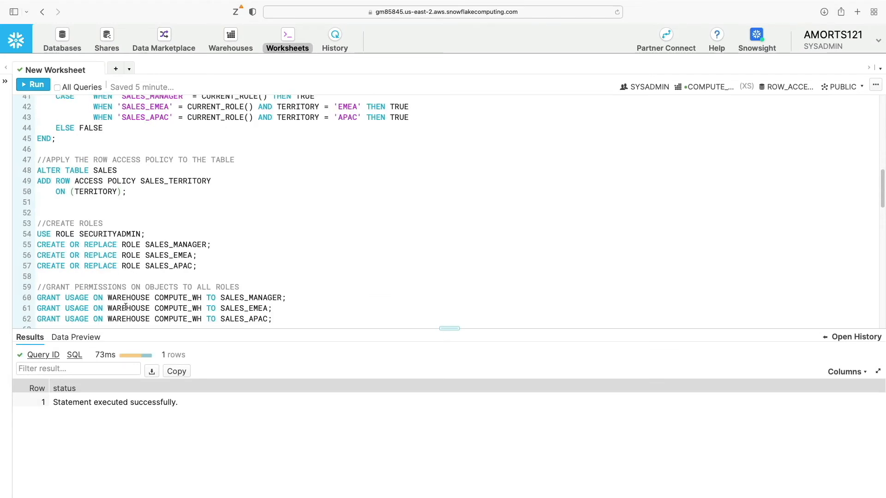
- Create the SALES_MANAGER, SALES_EMEA and SALES_APAC roles with their access grants
{"action": "scroll", "scroll_direction": "down", "scroll_amount": 3}
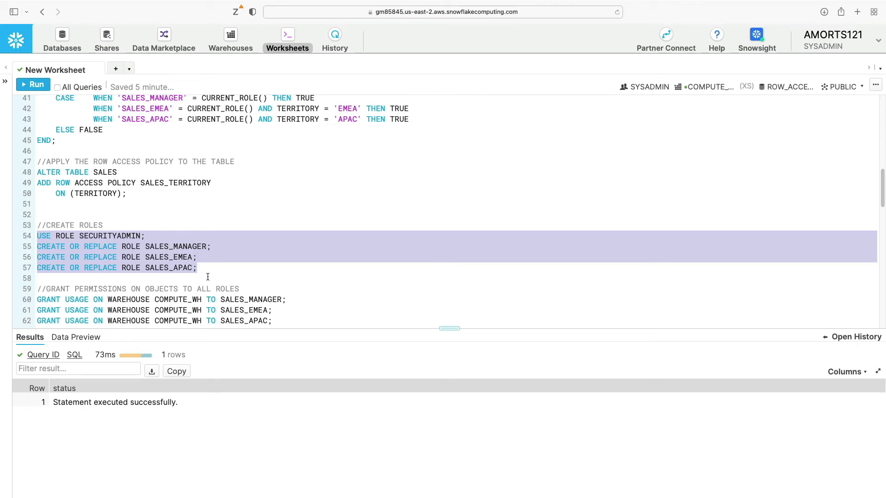
{"action": "scroll", "scroll_direction": "down", "scroll_amount": 3}
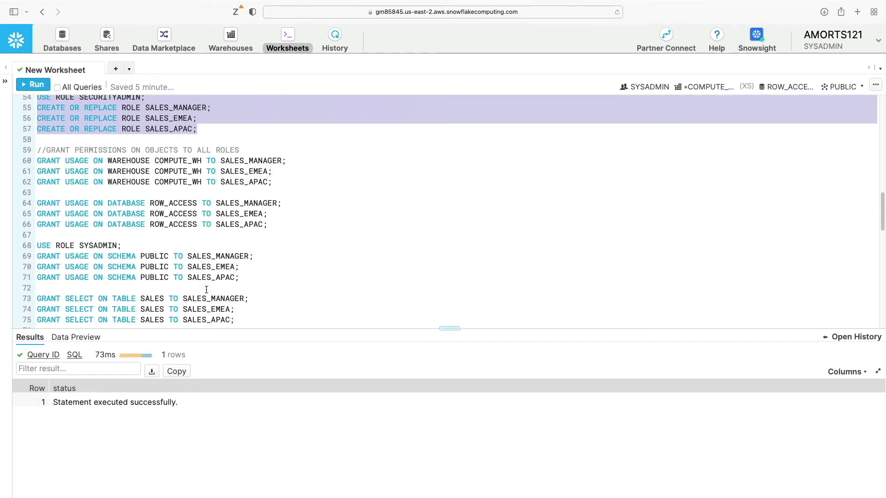
{"action": "scroll", "scroll_direction": "down", "scroll_amount": 3}
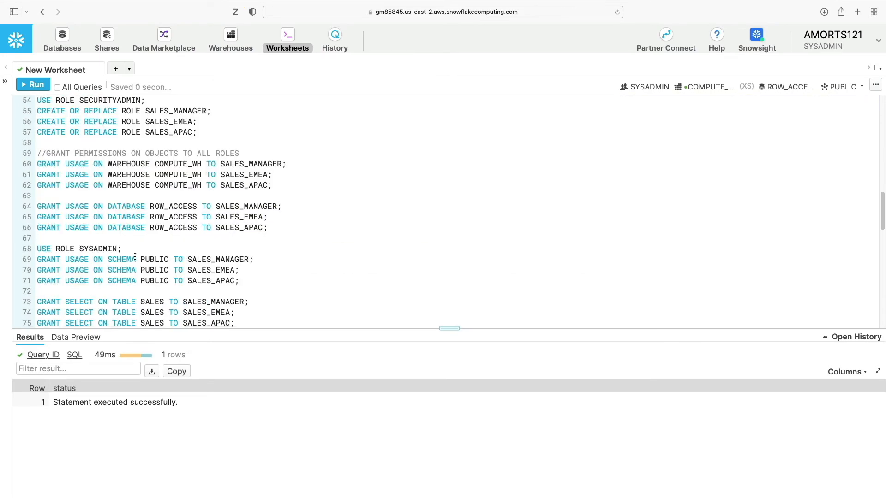
{"action": "scroll", "scroll_direction": "down", "scroll_amount": 3}
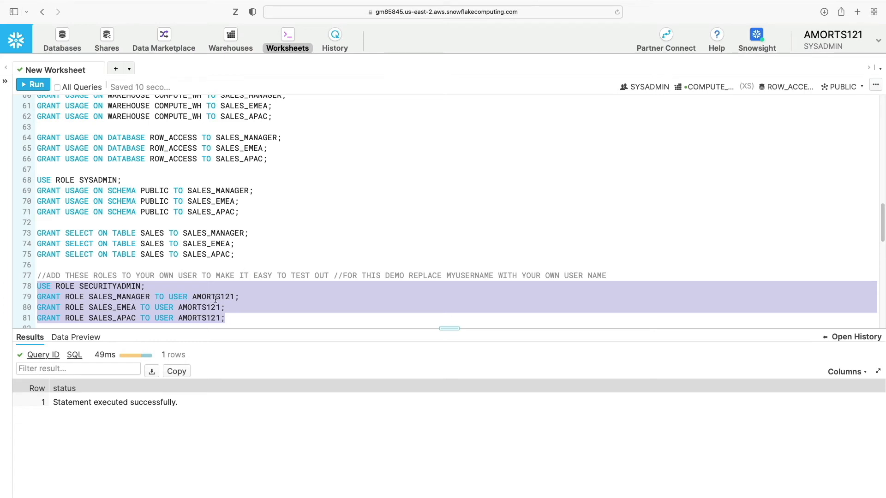
{"action": "mouse_move", "coordinate": [284, 312]}
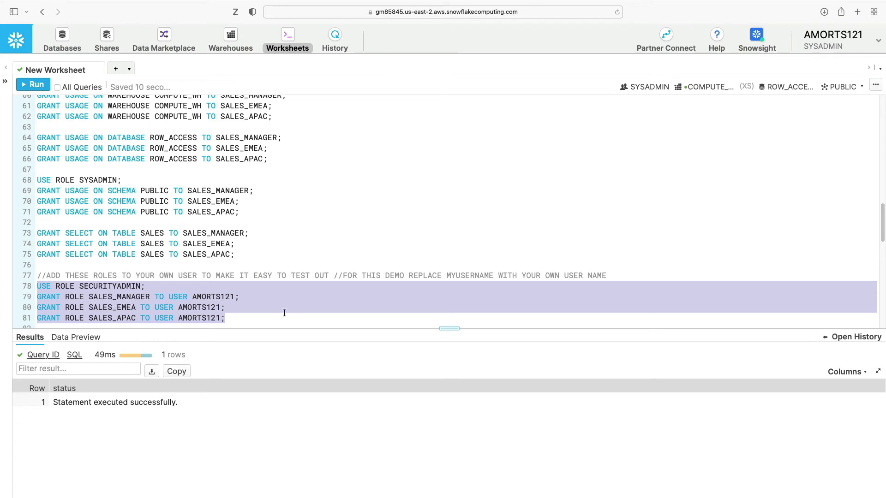
- Grant the three sales roles to the working user (lines 78–81)
{"action": "left_click", "coordinate": [34, 84]}
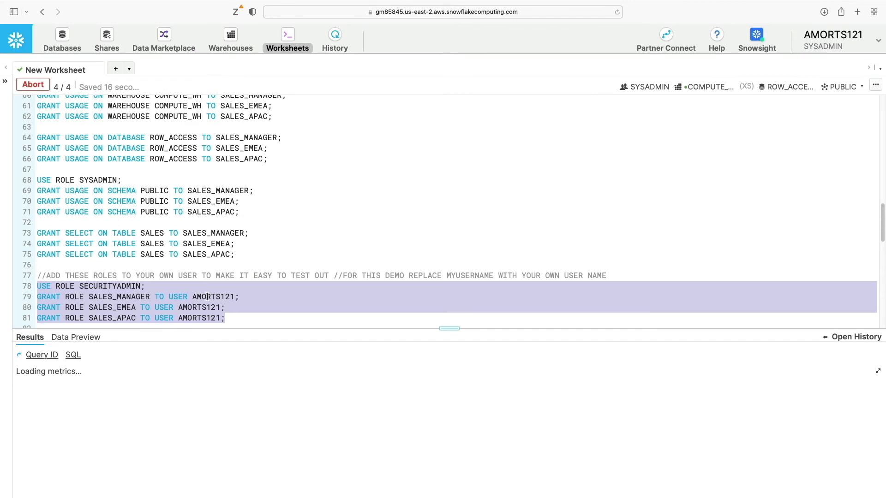
{"action": "left_click", "coordinate": [33, 84]}
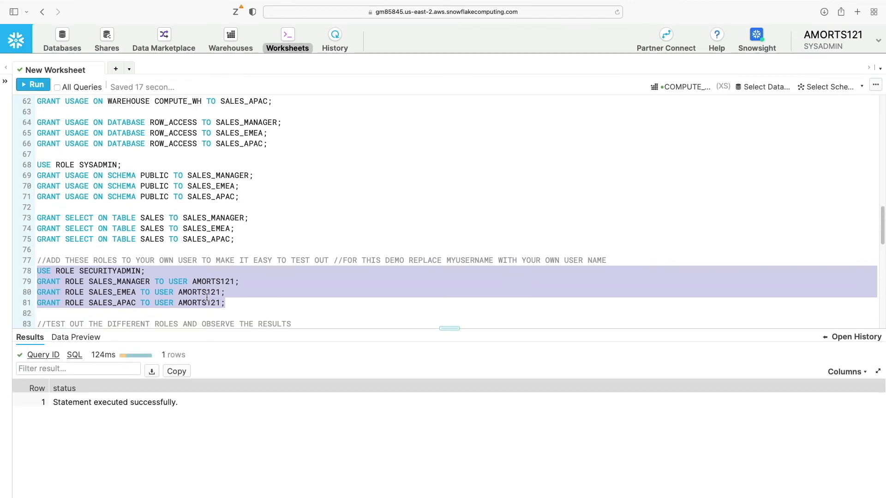
{"action": "scroll", "scroll_direction": "down", "scroll_amount": 3}
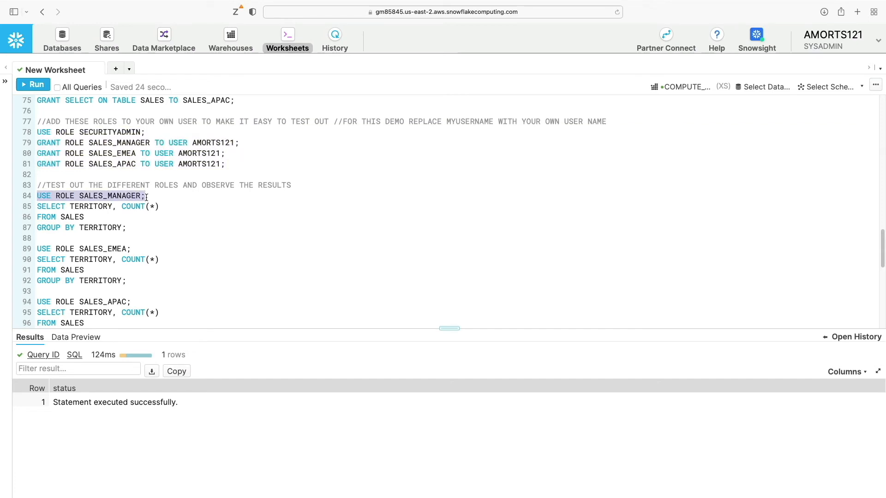
- Run the SALES_MANAGER test block returning NA 1074, EMEA 1407, APAC 221, Japan 121
{"action": "left_click_drag", "start_coordinate": [148, 195], "coordinate": [164, 205]}
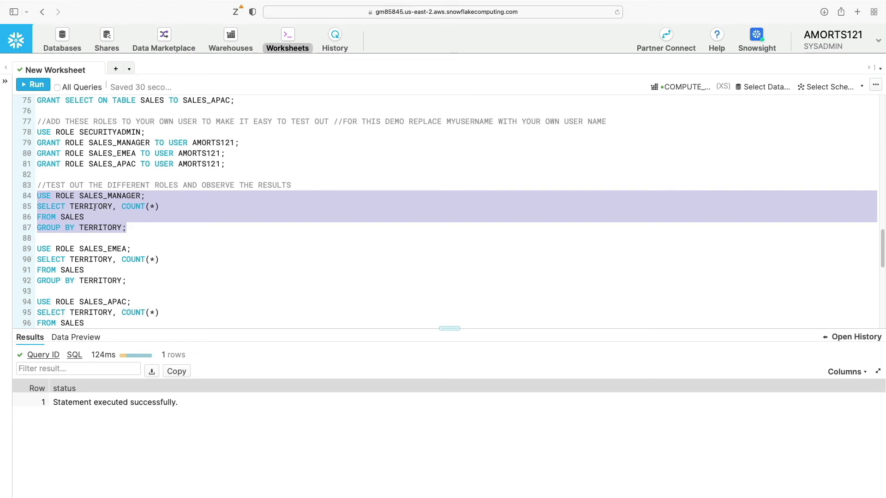
{"action": "mouse_move", "coordinate": [159, 215]}
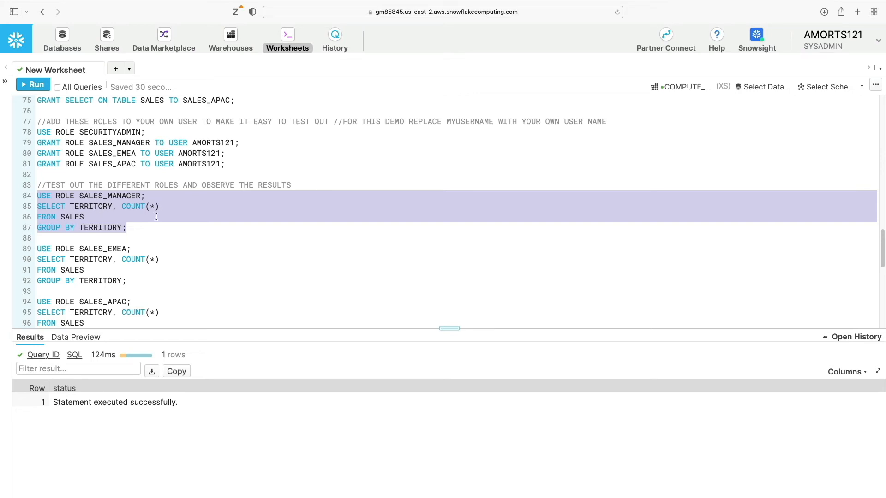
{"action": "left_click", "coordinate": [33, 84]}
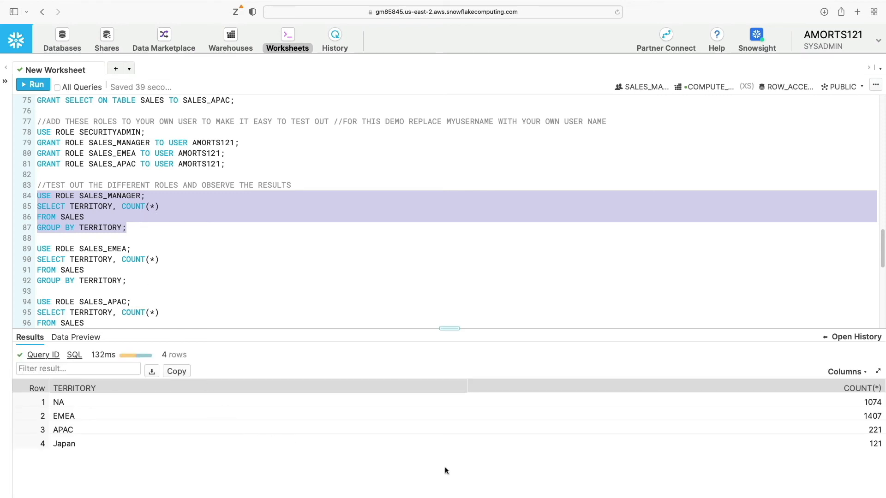
{"action": "mouse_move", "coordinate": [218, 420]}
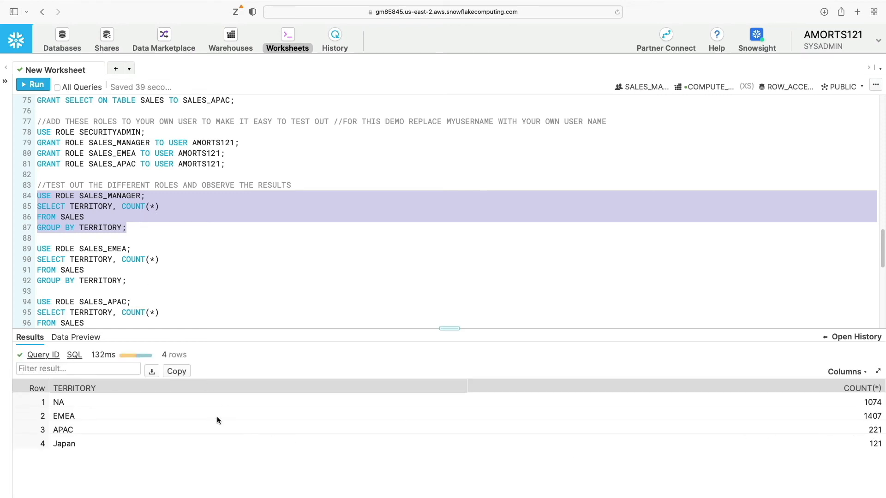
{"action": "mouse_move", "coordinate": [643, 466]}
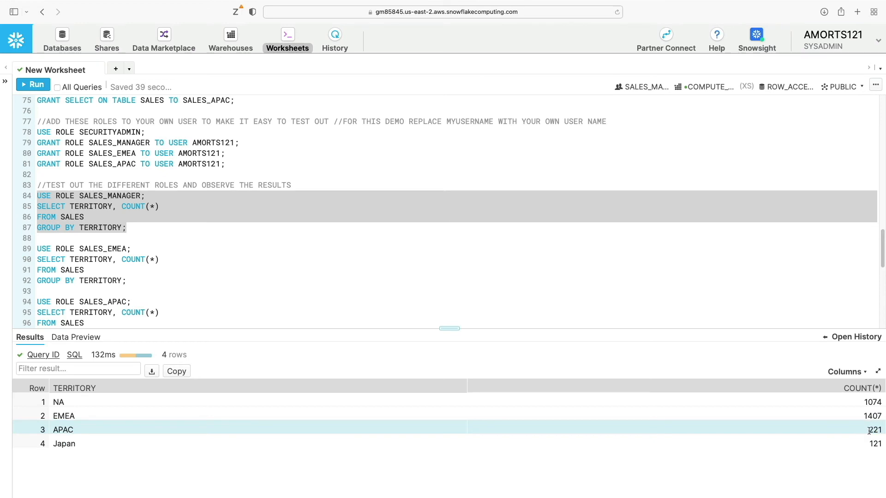
{"action": "mouse_move", "coordinate": [360, 294]}
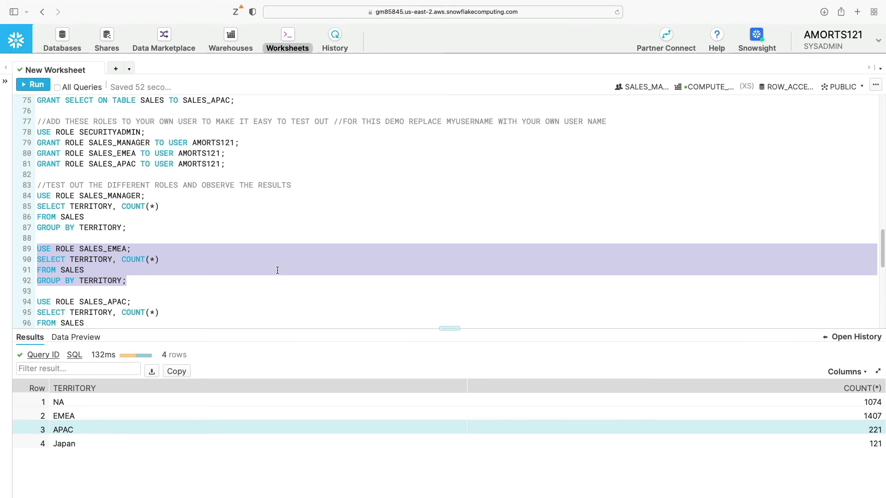
- Run the SALES_EMEA test block (lines 89–92) returning only EMEA with 1407 rows
{"action": "left_click", "coordinate": [36, 84]}
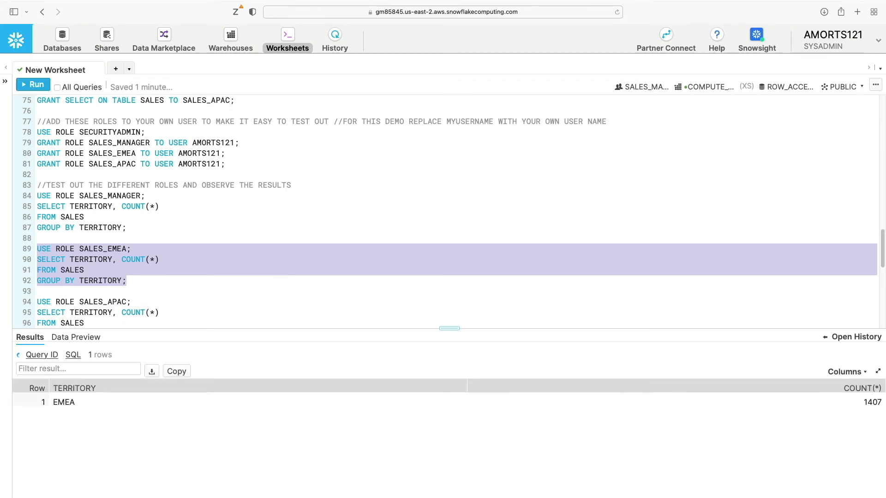
{"action": "left_click", "coordinate": [33, 84]}
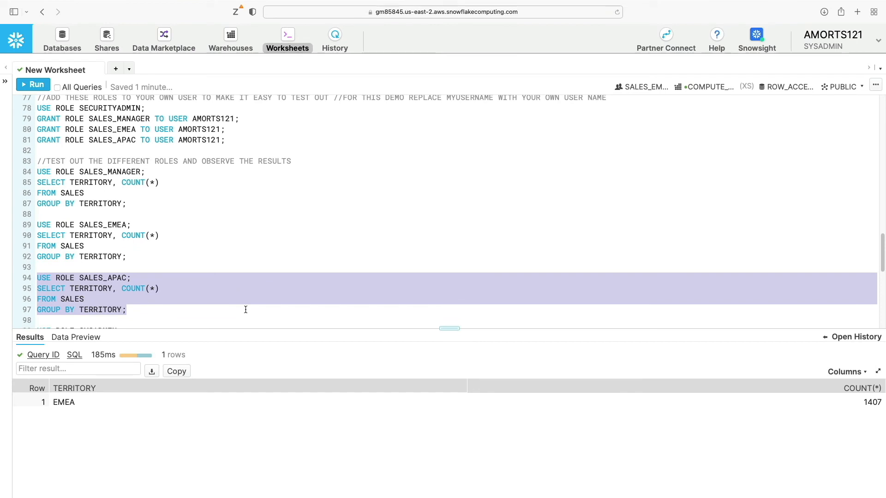
- Run the SALES_APAC test block (lines 94–97) returning only APAC with 221 rows
{"action": "left_click", "coordinate": [32, 84]}
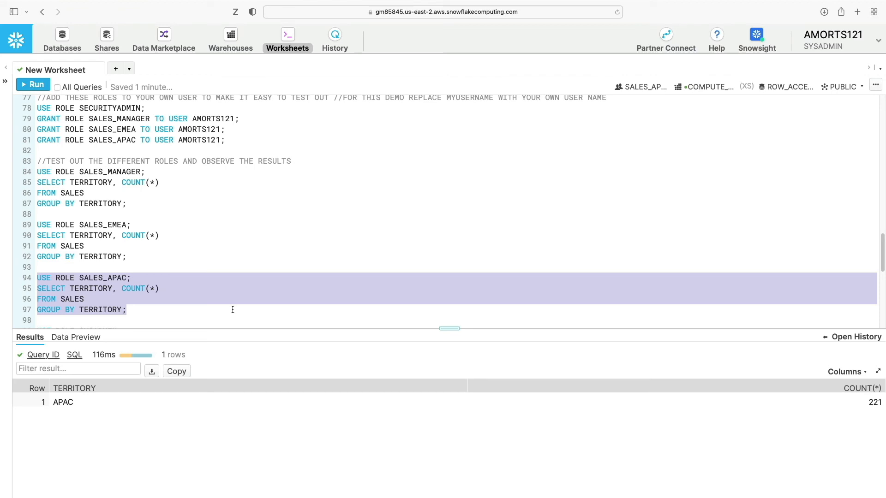
{"action": "mouse_move", "coordinate": [226, 310]}
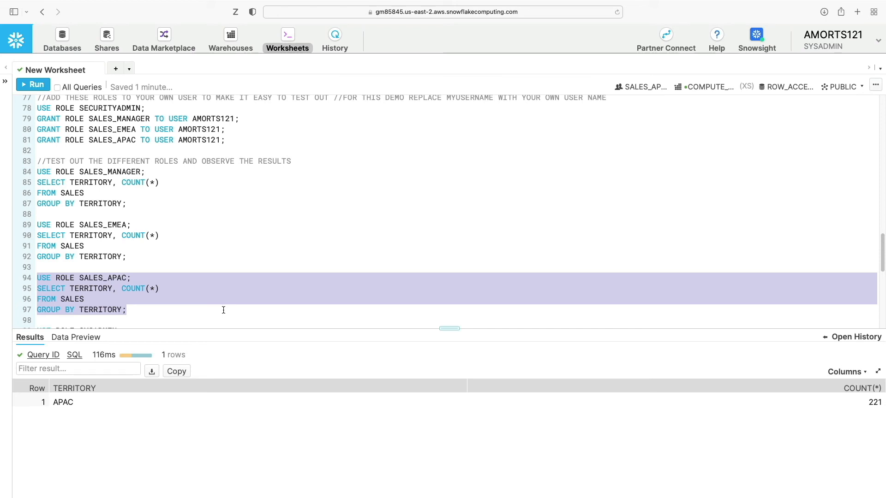
{"action": "mouse_move", "coordinate": [178, 305]}
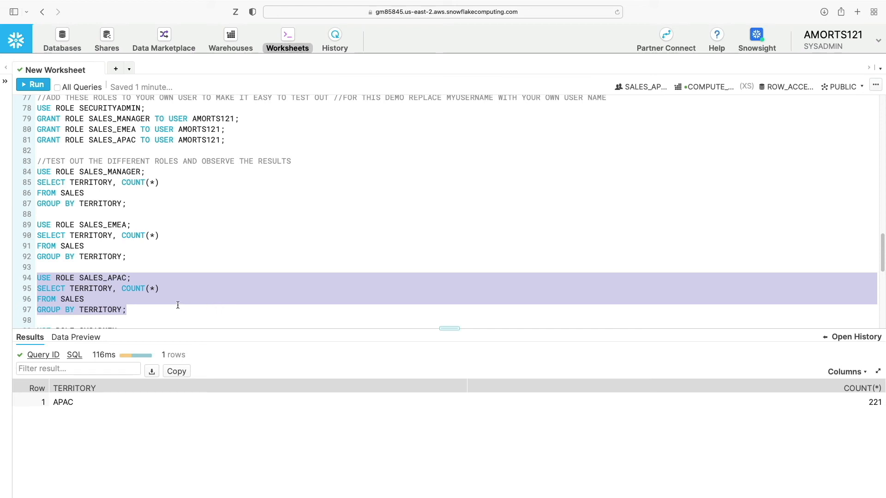
{"action": "mouse_move", "coordinate": [164, 307]}
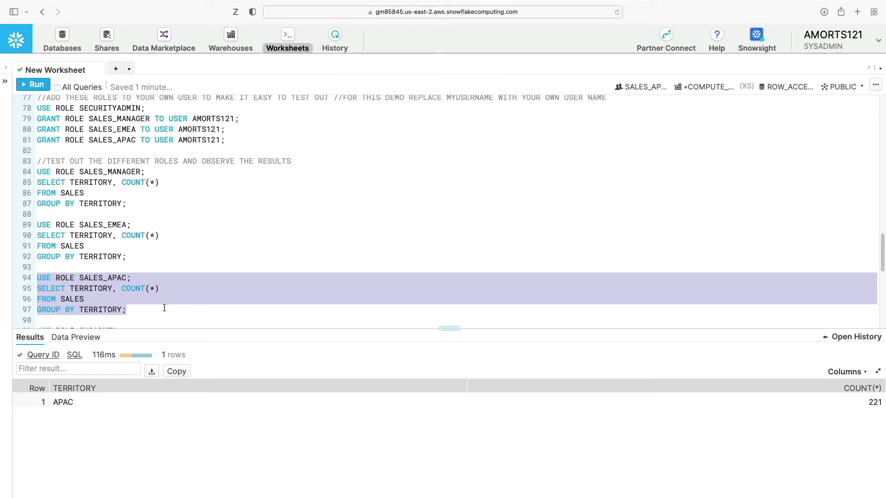
{"action": "scroll", "scroll_direction": "down", "scroll_amount": 3}
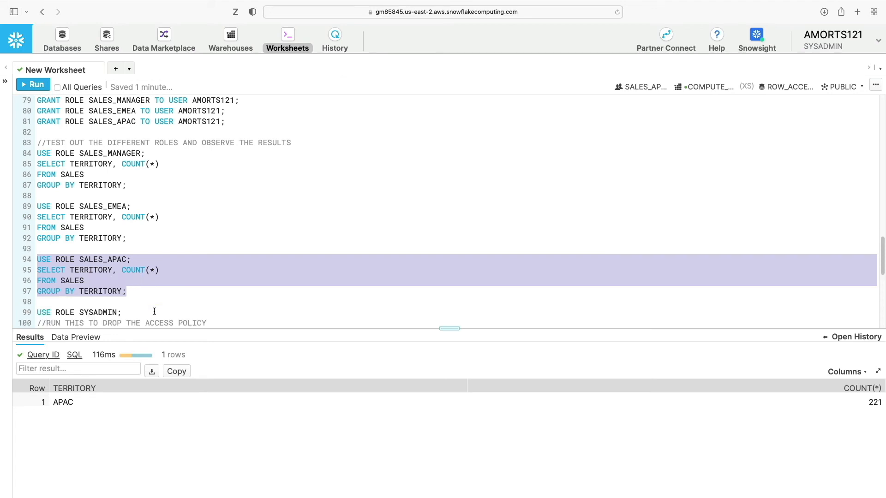
- Run USE ROLE SYSADMIN and ALTER TABLE SALES DROP ROW ACCESS POLICY (lines 99–102)
{"action": "scroll", "scroll_direction": "down", "scroll_amount": 3}
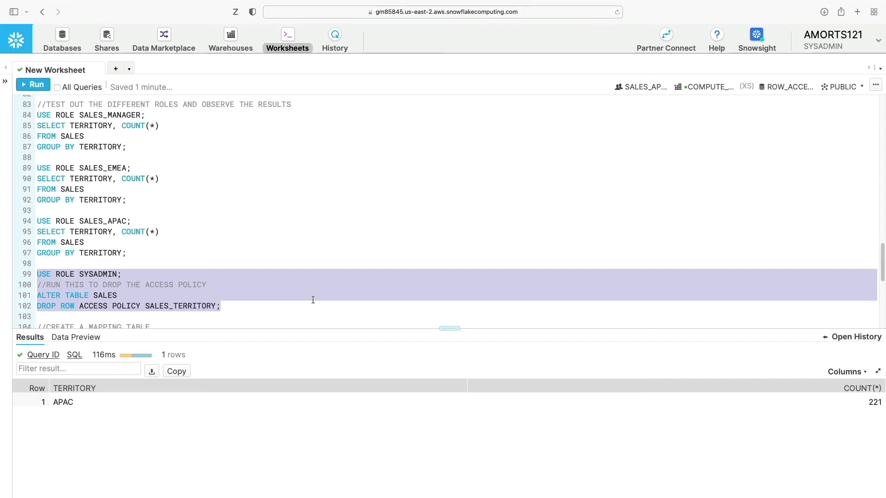
{"action": "left_click", "coordinate": [33, 84]}
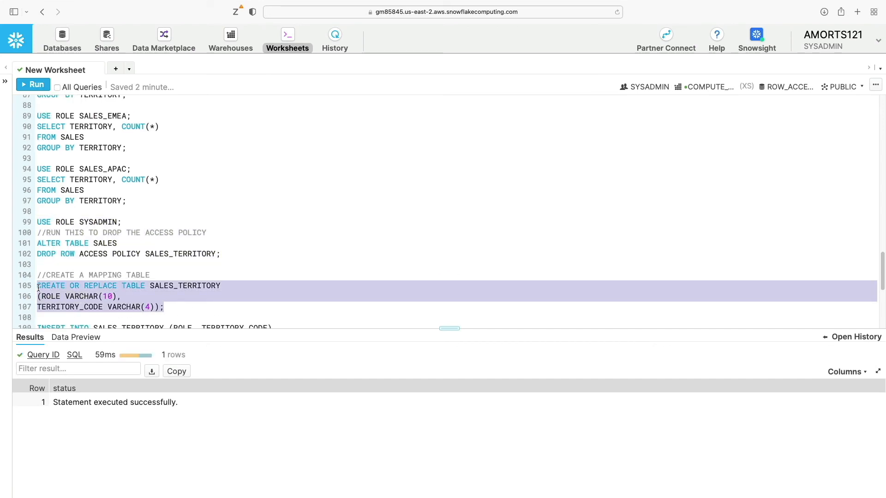
- Create the SALES_TERRITORY table and insert the SALES_EMEA→EMEA and SALES_APAC→APAC mapping rows
{"action": "left_click", "coordinate": [32, 84]}
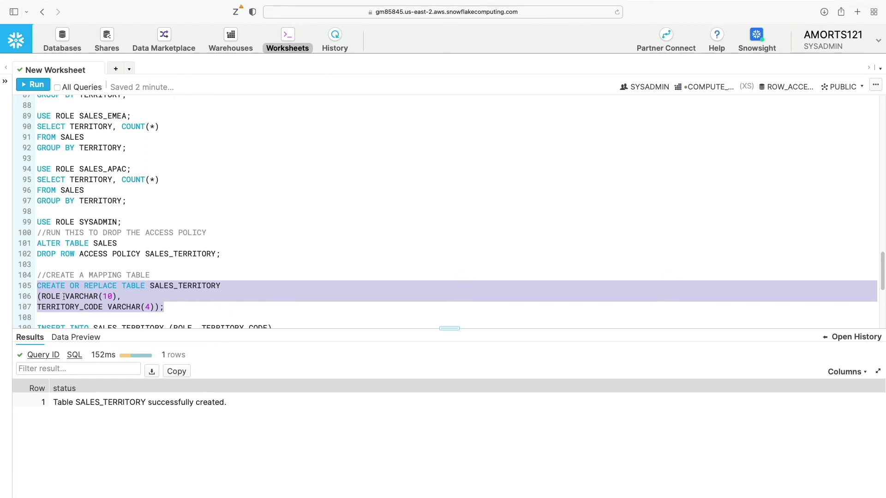
{"action": "scroll", "scroll_direction": "down", "scroll_amount": 3}
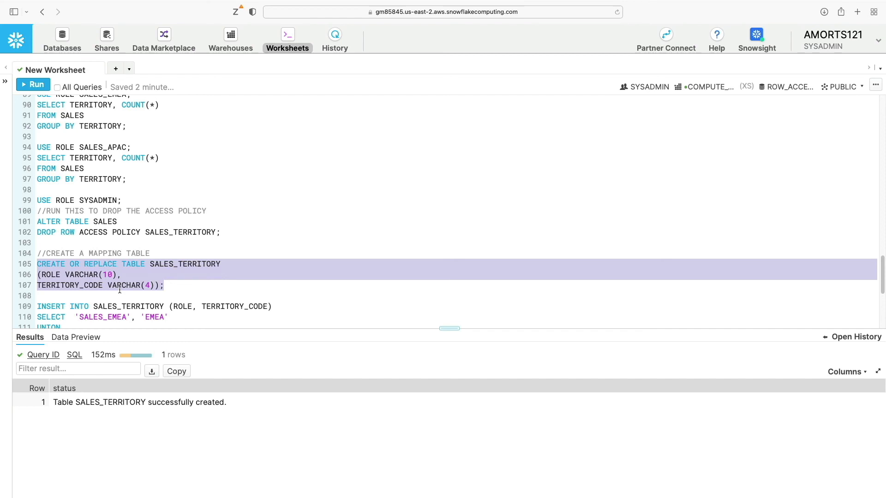
{"action": "scroll", "scroll_direction": "down", "scroll_amount": 3}
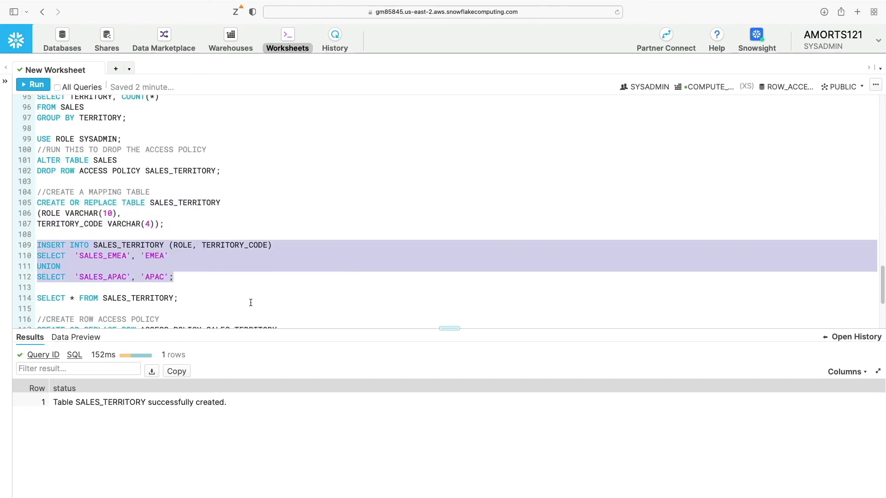
{"action": "left_click", "coordinate": [32, 84]}
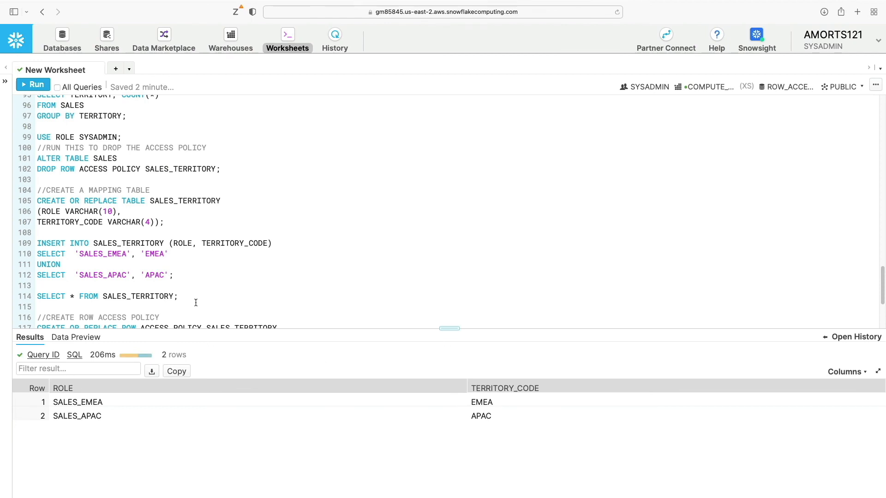
{"action": "scroll", "scroll_direction": "down", "scroll_amount": 3}
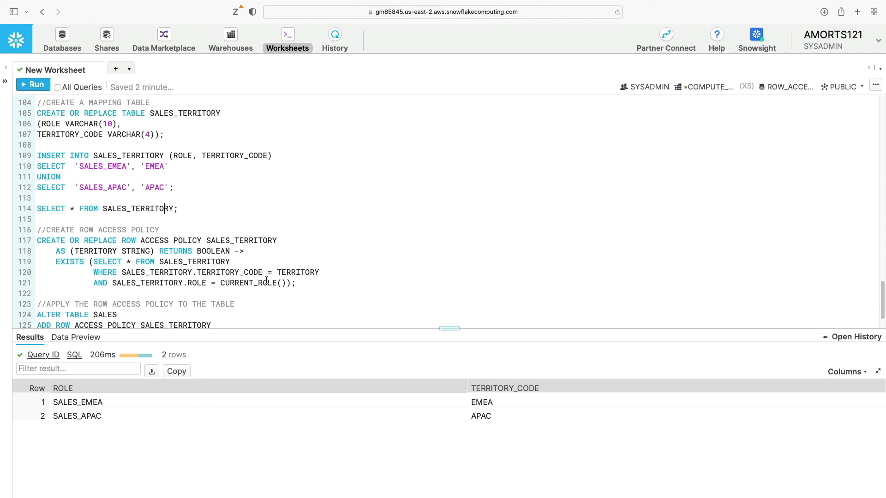
- Recreate the SALES_TERRITORY policy using the mapping table and add it to SALES on TERRITORY
{"action": "double_click", "coordinate": [298, 272]}
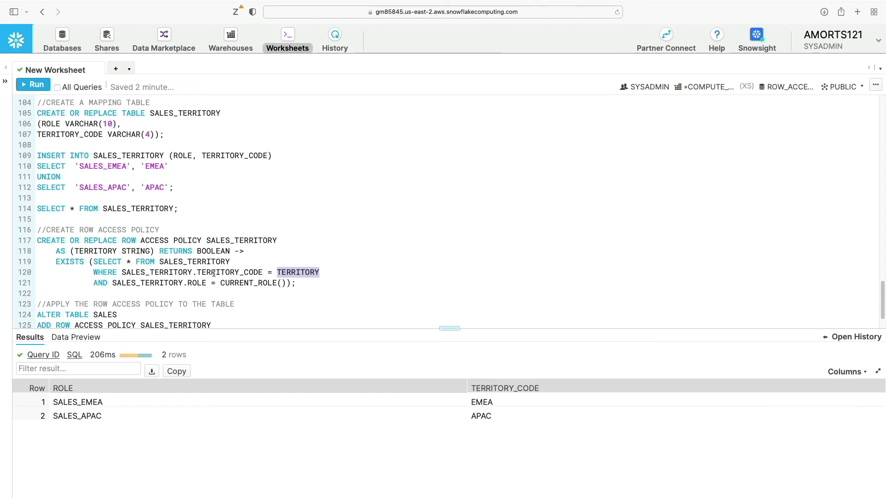
{"action": "mouse_move", "coordinate": [222, 283]}
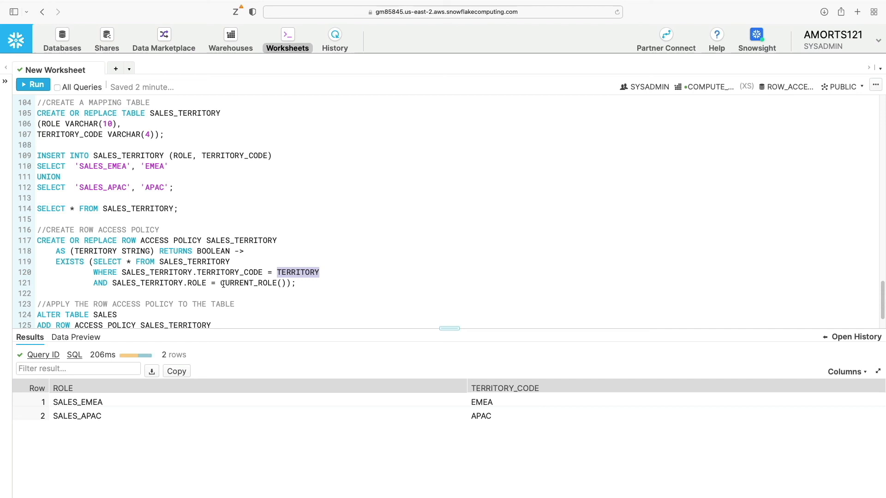
{"action": "left_click", "coordinate": [33, 84]}
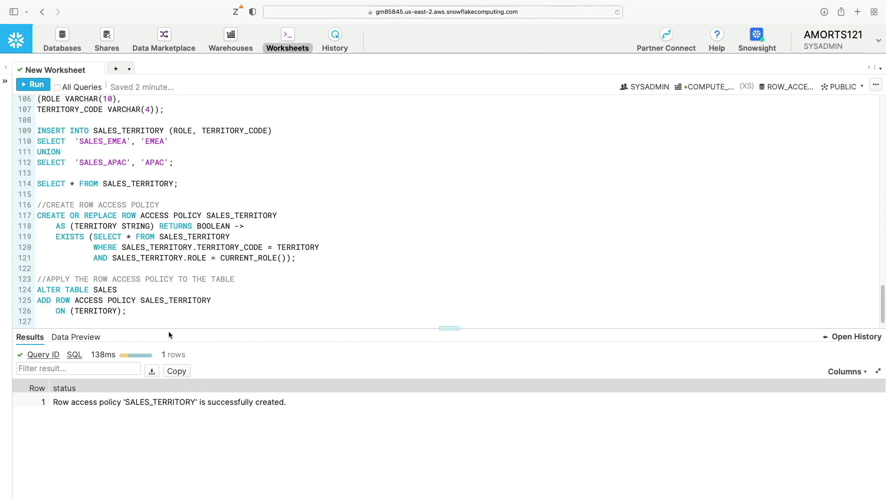
{"action": "left_click", "coordinate": [33, 84]}
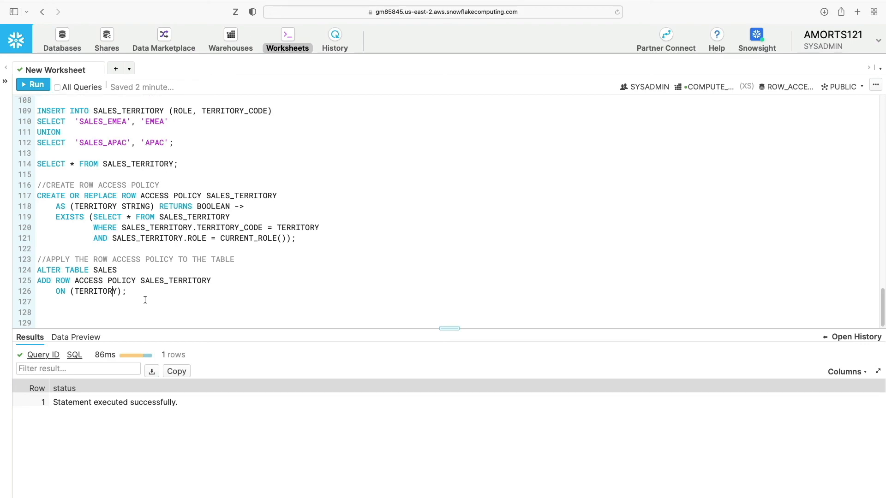
- Run the SALES_EMEA test (only EMEA, 1407 rows) and the SALES_APAC test (only APAC, 221 rows)
{"action": "scroll", "scroll_direction": "up", "scroll_amount": 3}
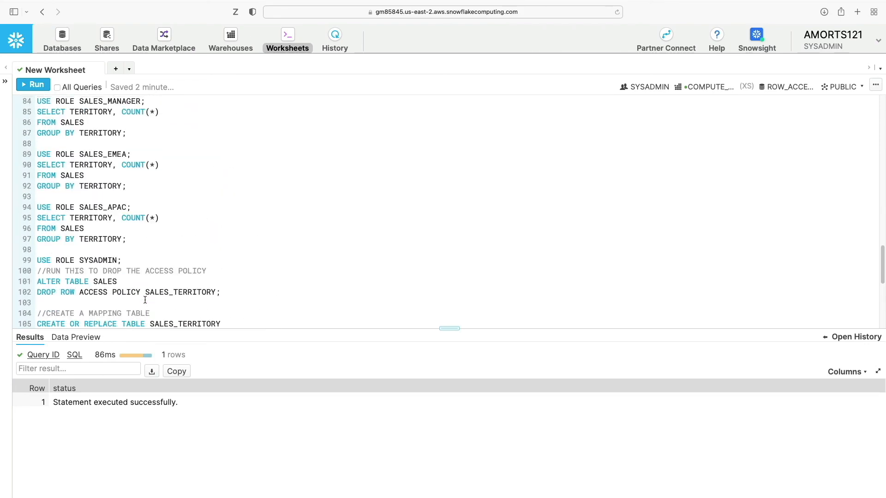
{"action": "scroll", "scroll_direction": "up", "scroll_amount": 3}
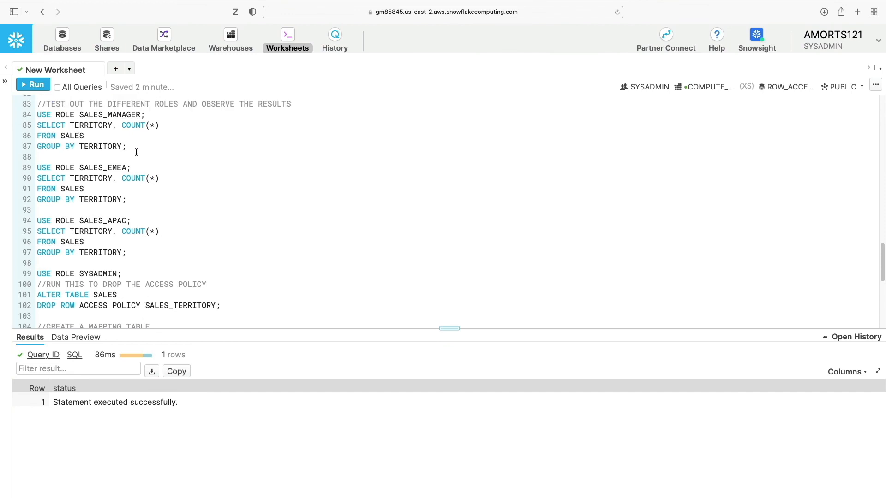
{"action": "left_click_drag", "start_coordinate": [36, 167], "coordinate": [126, 199]}
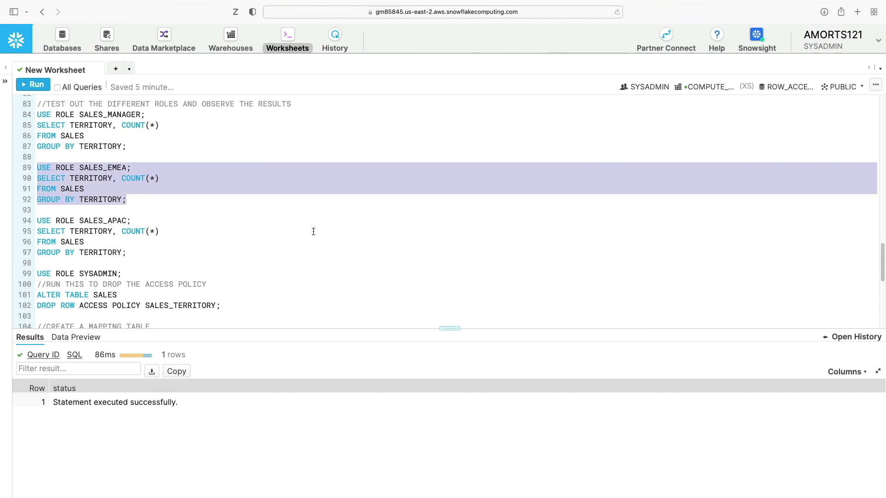
{"action": "left_click", "coordinate": [33, 84]}
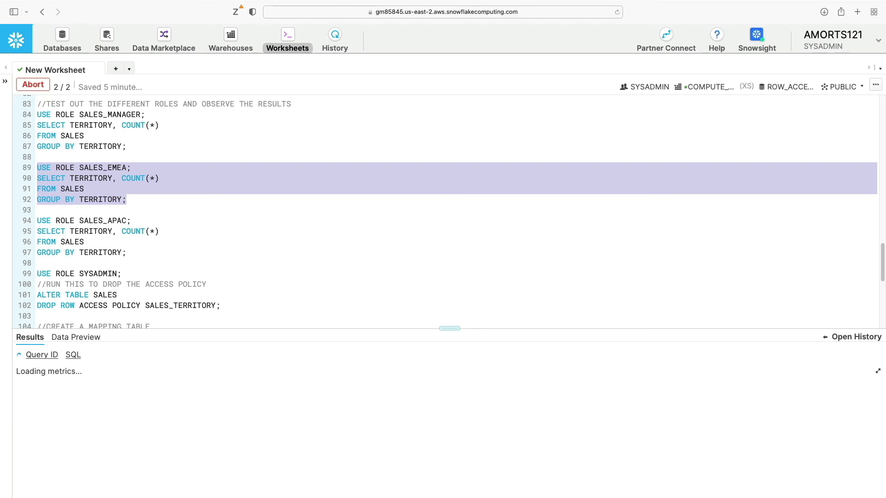
{"action": "left_click", "coordinate": [33, 84]}
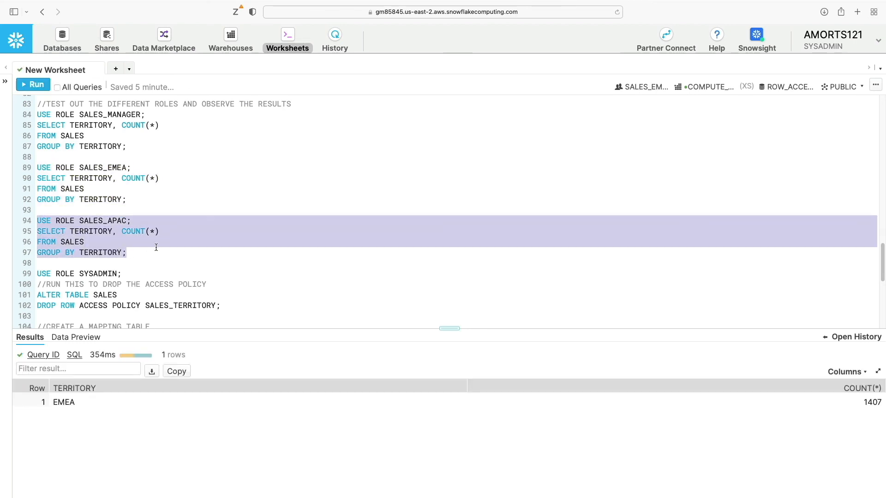
{"action": "left_click", "coordinate": [31, 84]}
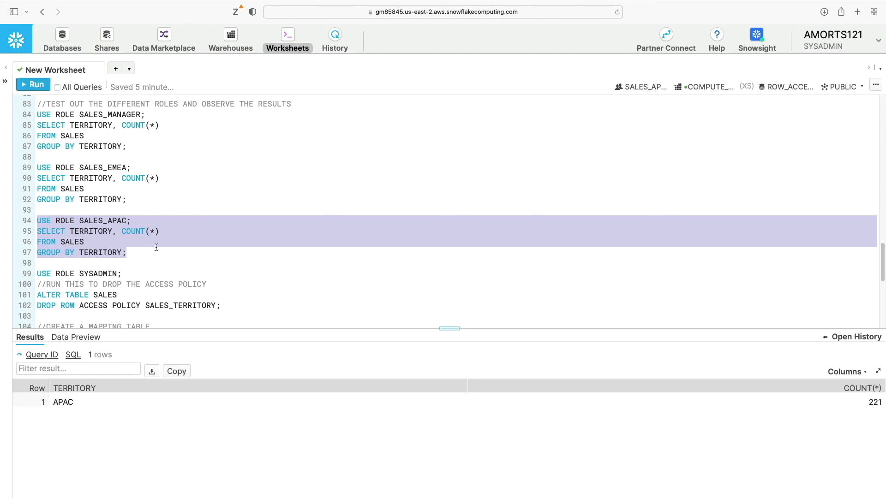